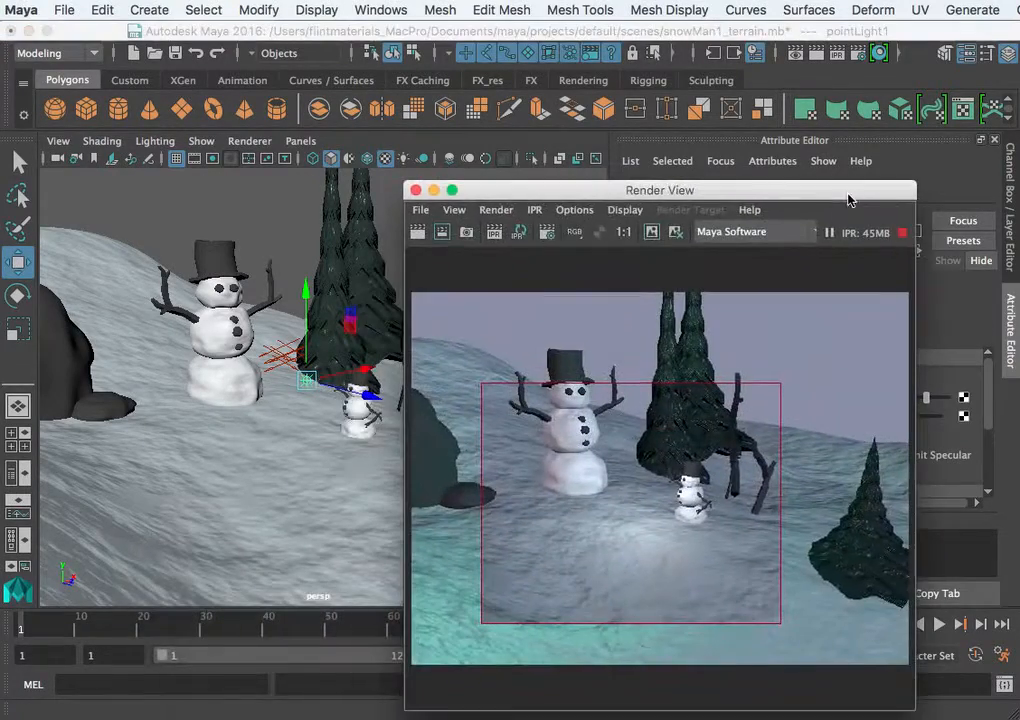
# Step: Enable Use Depth Map Shadows on pointLightShape1 and re-render the snowman scene
pyautogui.moveTo(660, 190); pyautogui.dragTo(835, 192)
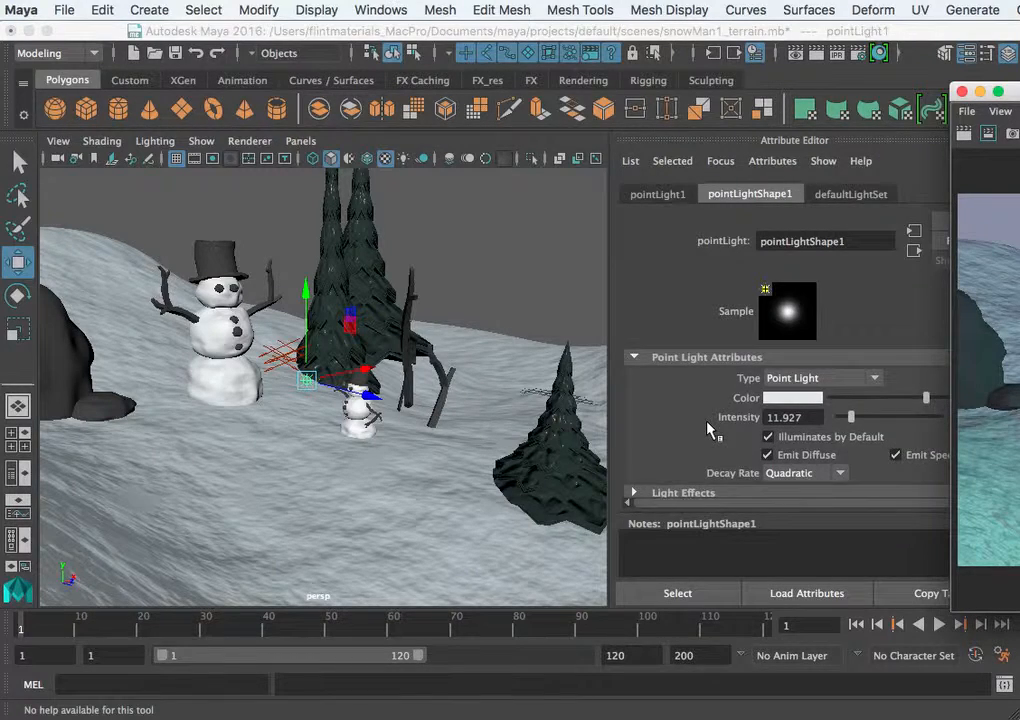
pyautogui.click(634, 357)
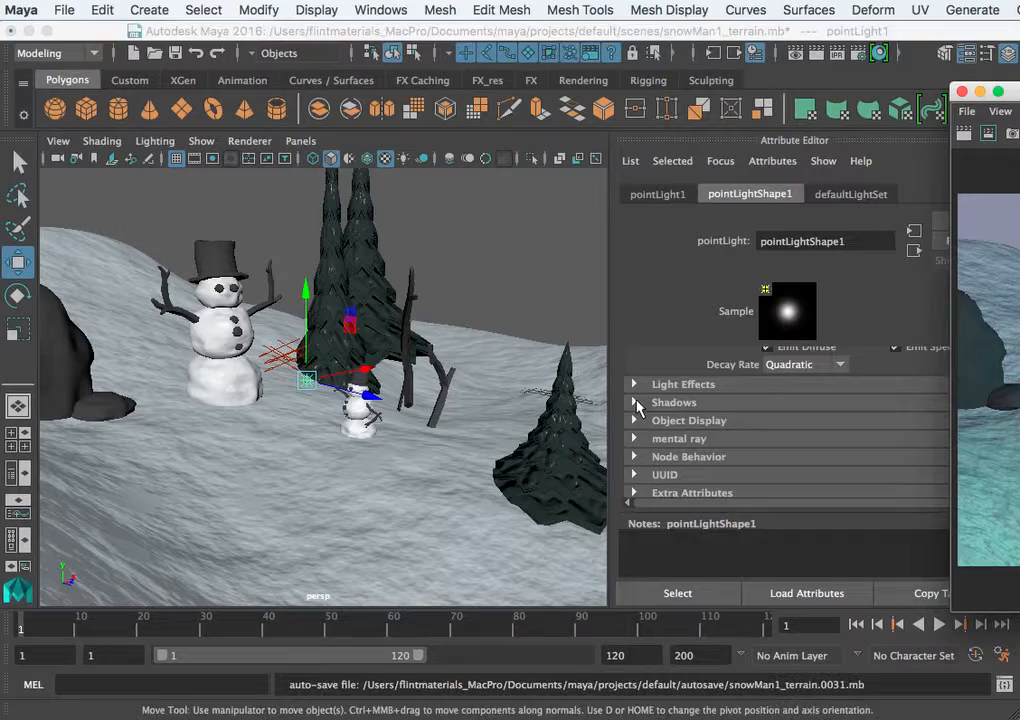
pyautogui.click(634, 402)
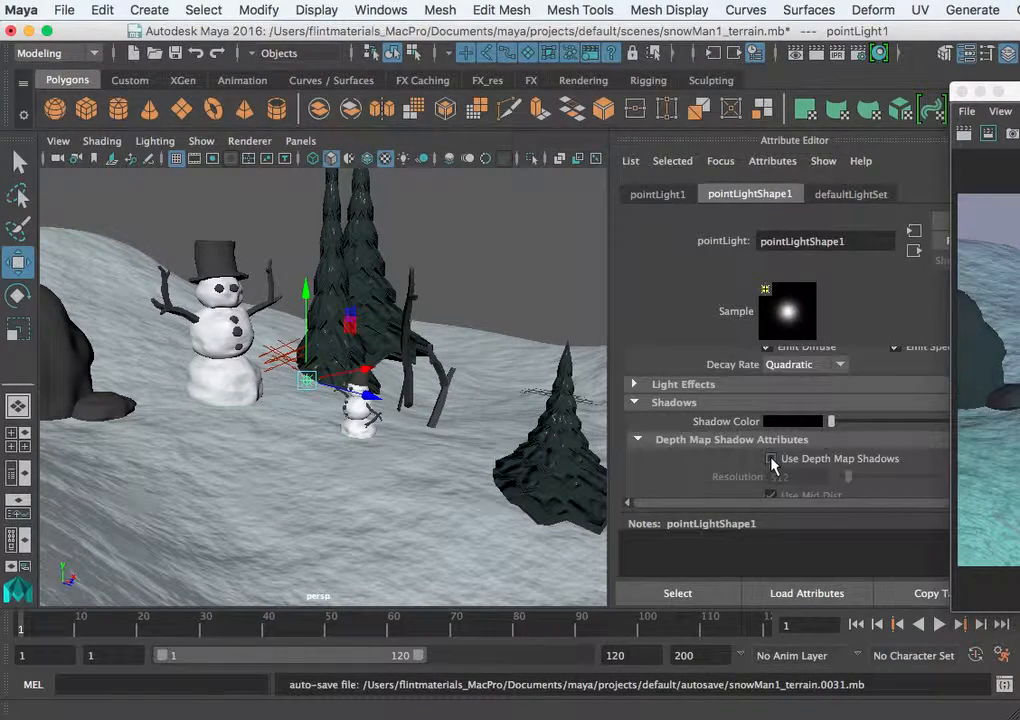
pyautogui.click(771, 458)
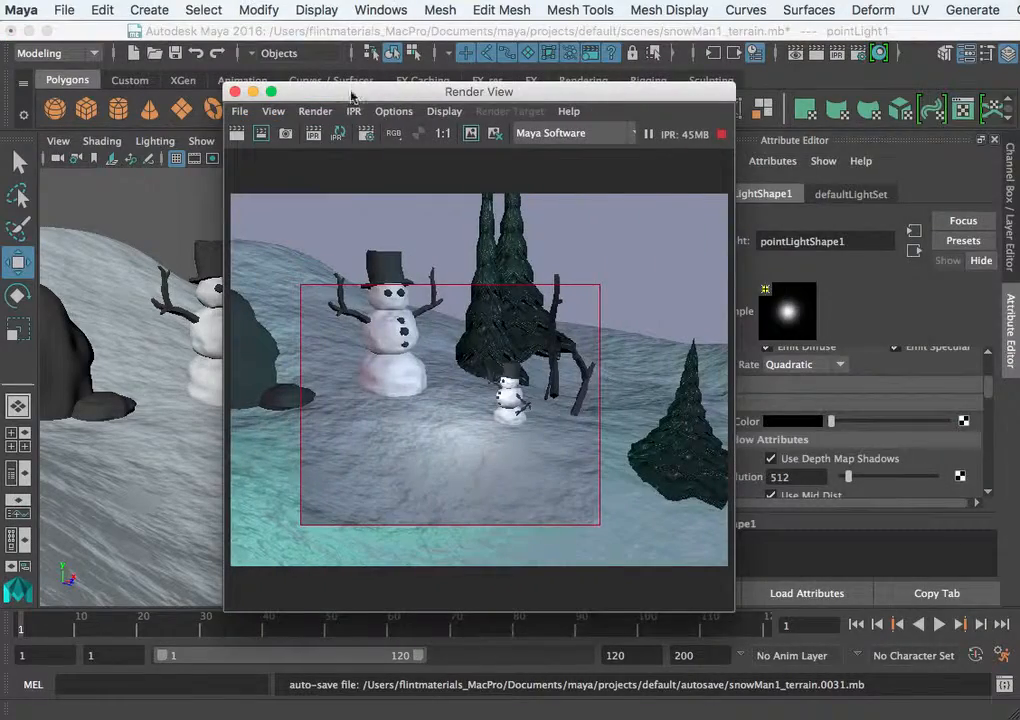
pyautogui.click(237, 133)
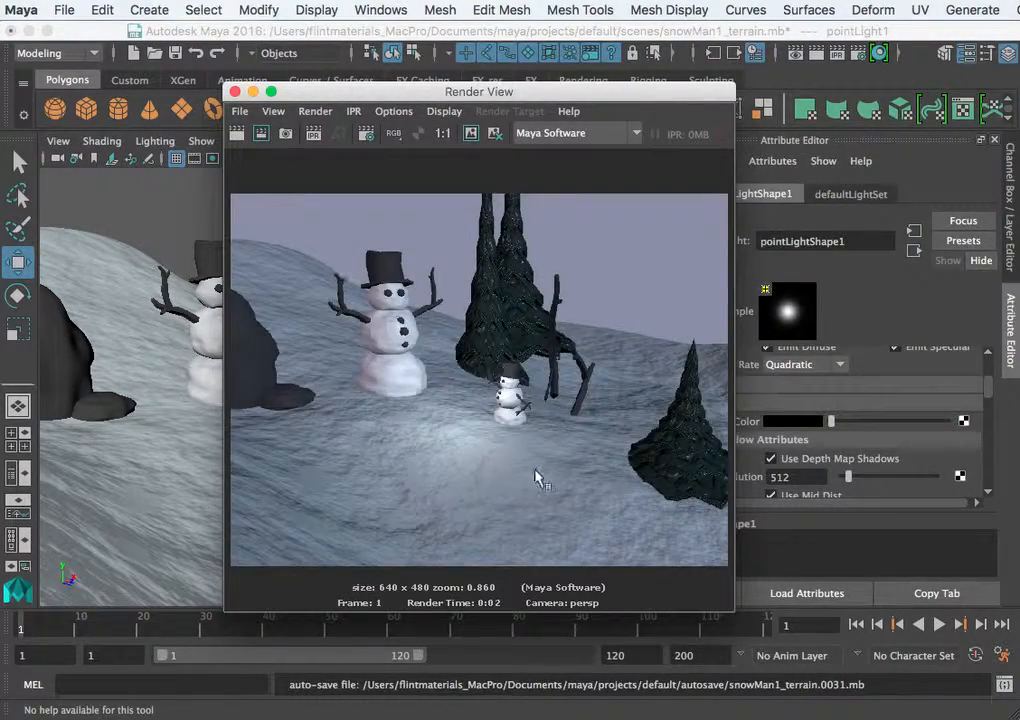
pyautogui.moveTo(565, 457)
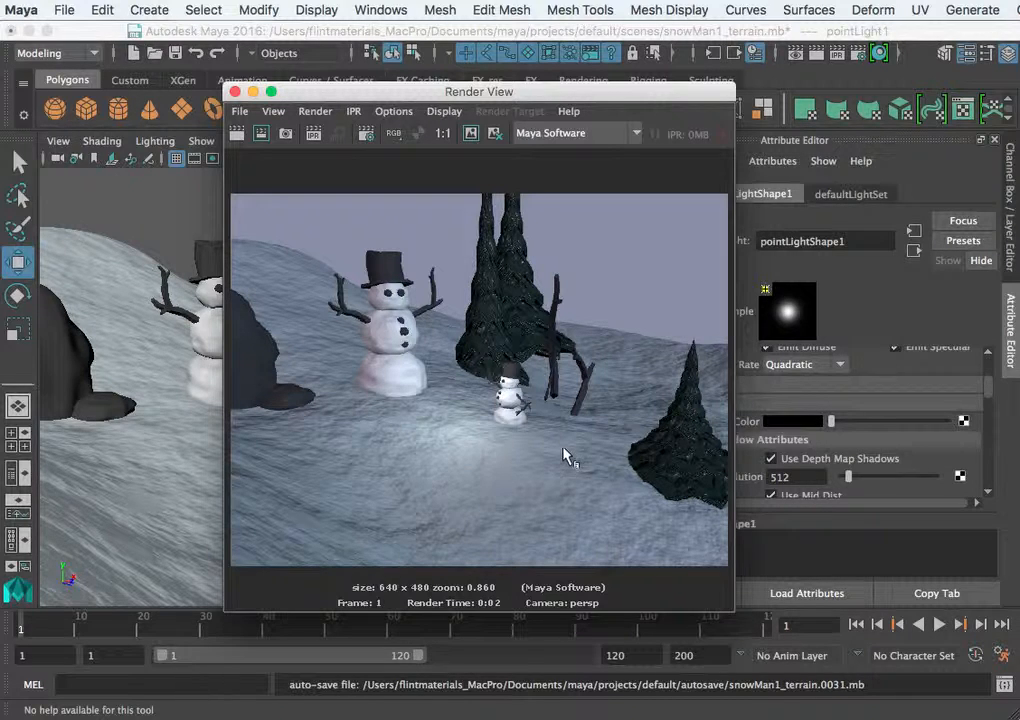
pyautogui.moveTo(558, 430)
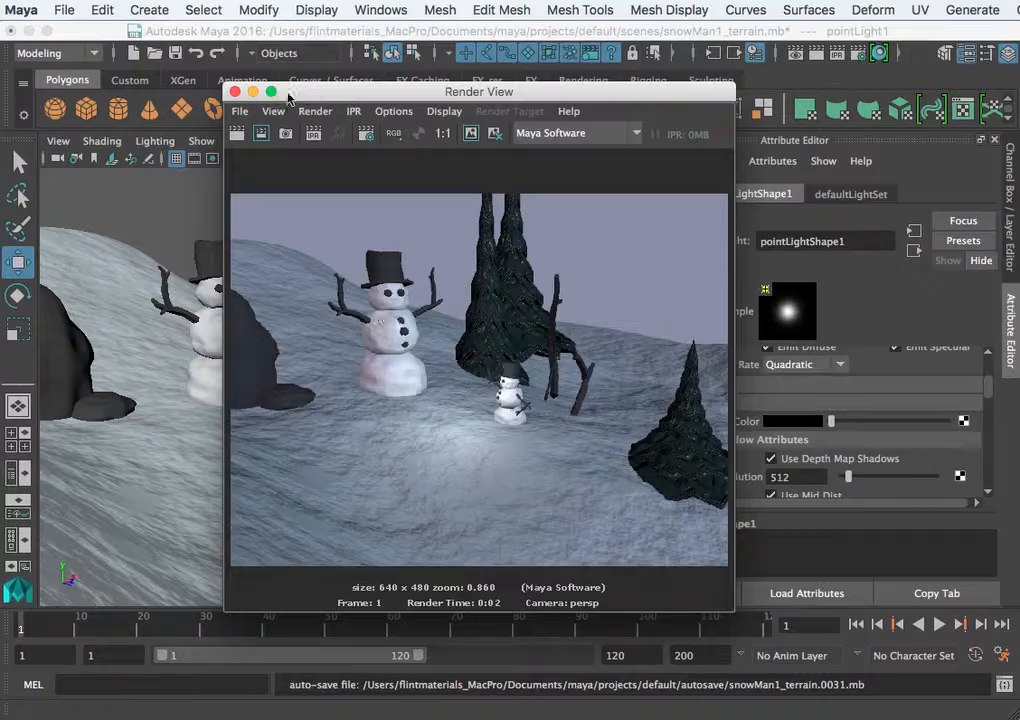
pyautogui.click(235, 91)
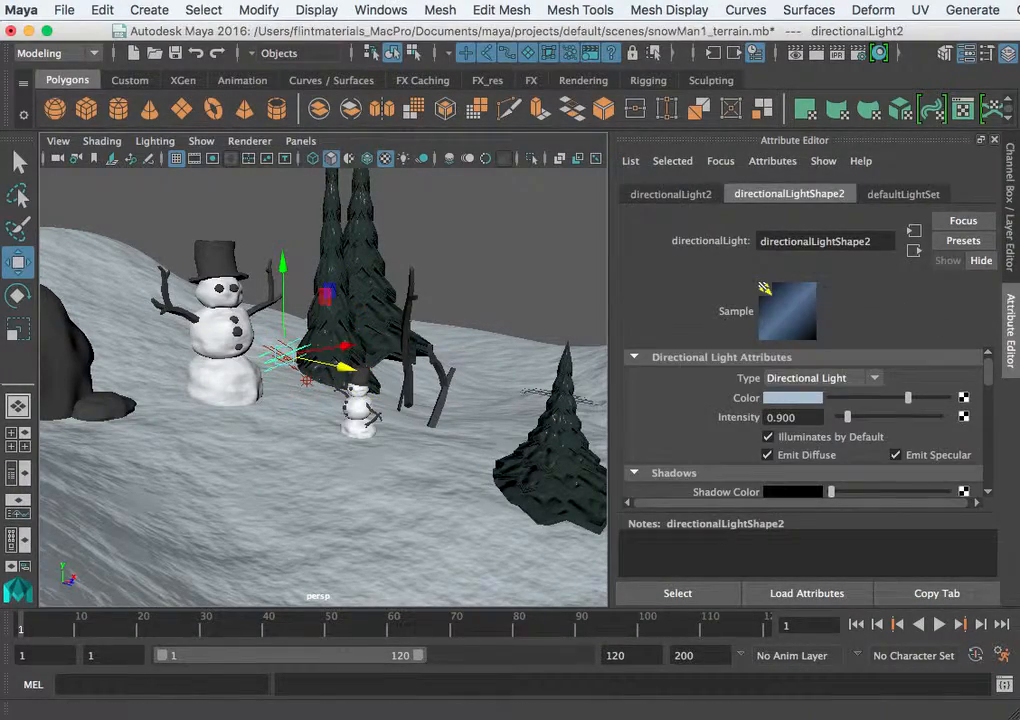
# Step: Re-render in Render View and adjust directionalLightShape2's Shadow Color
pyautogui.click(434, 110)
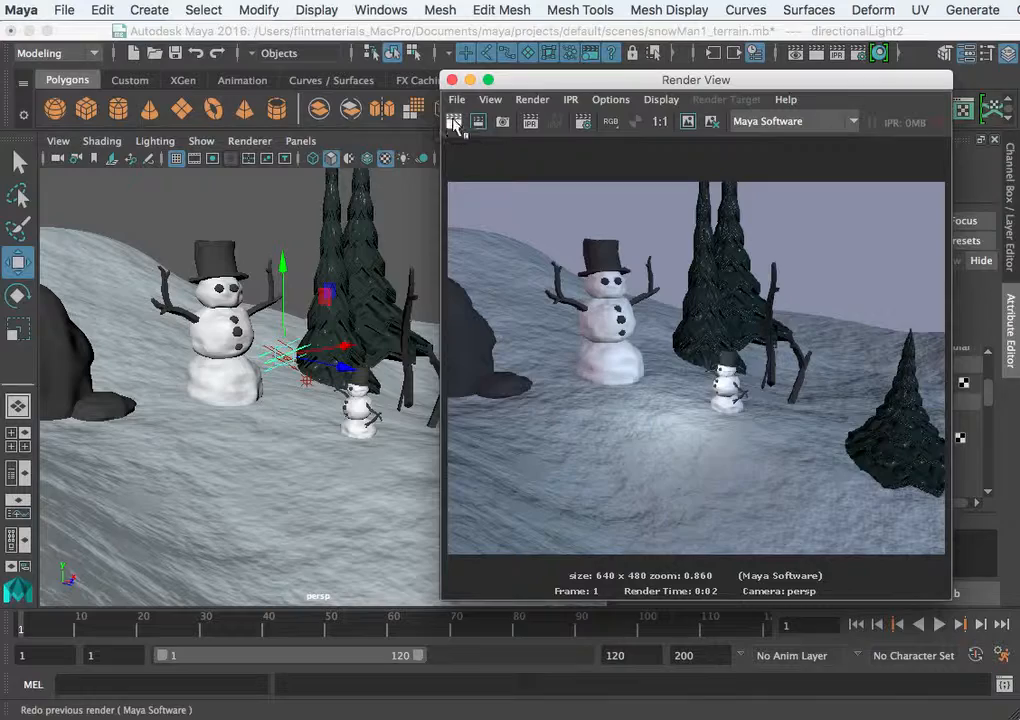
pyautogui.click(454, 121)
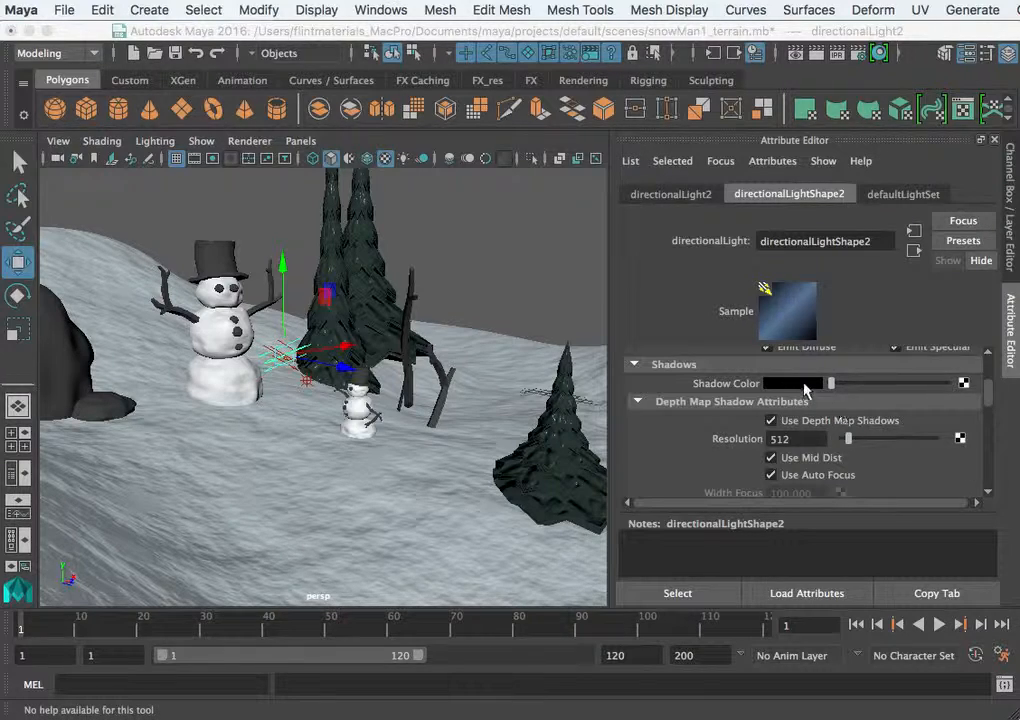
pyautogui.click(792, 383)
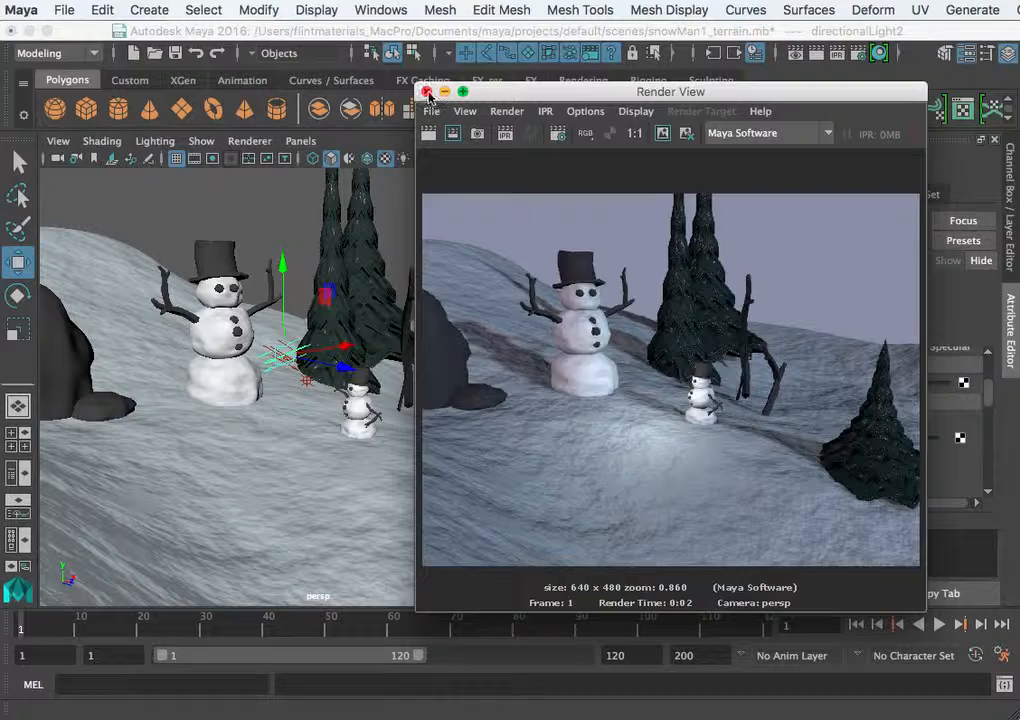
pyautogui.click(428, 91)
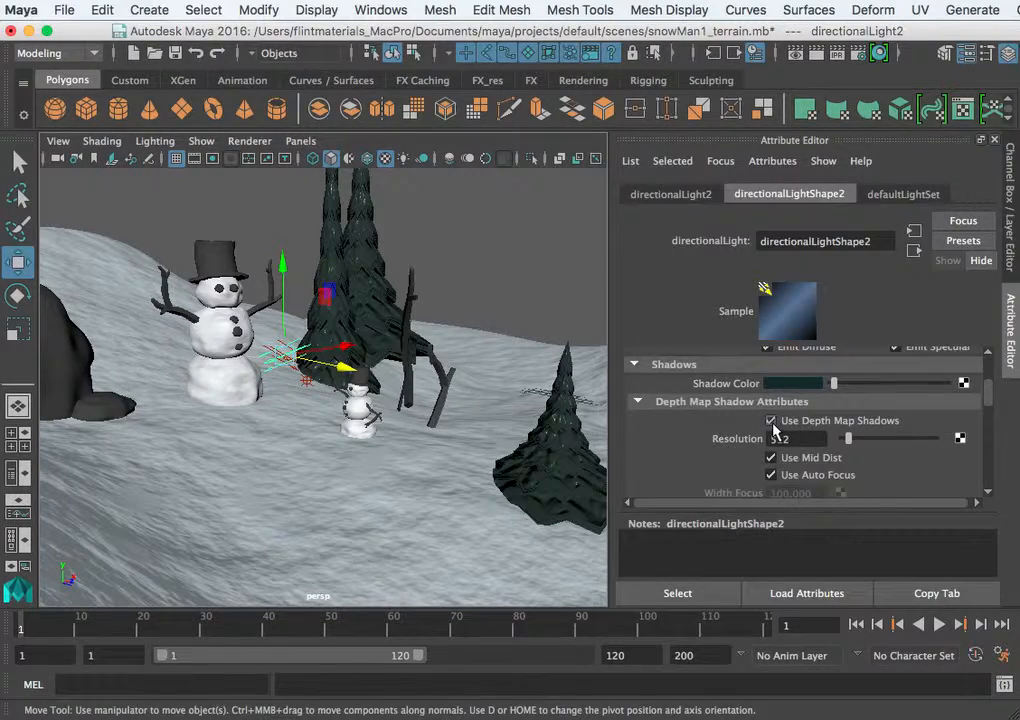
# Step: Switch directionalLight2 from depth map shadows to Use Ray Trace Shadows
pyautogui.click(771, 420)
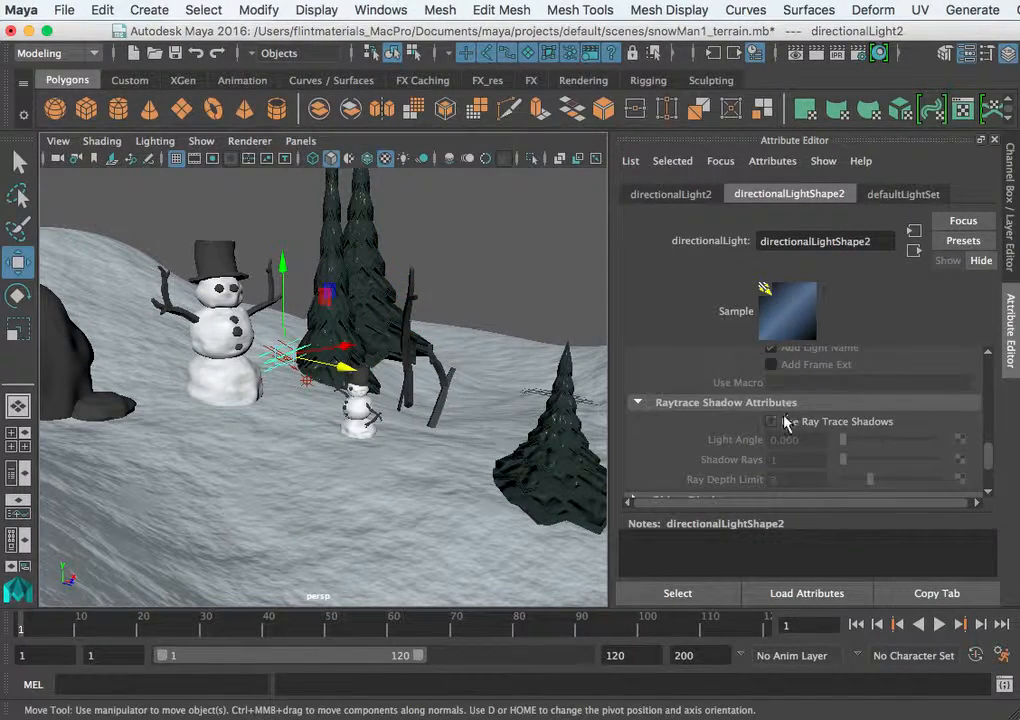
pyautogui.click(771, 421)
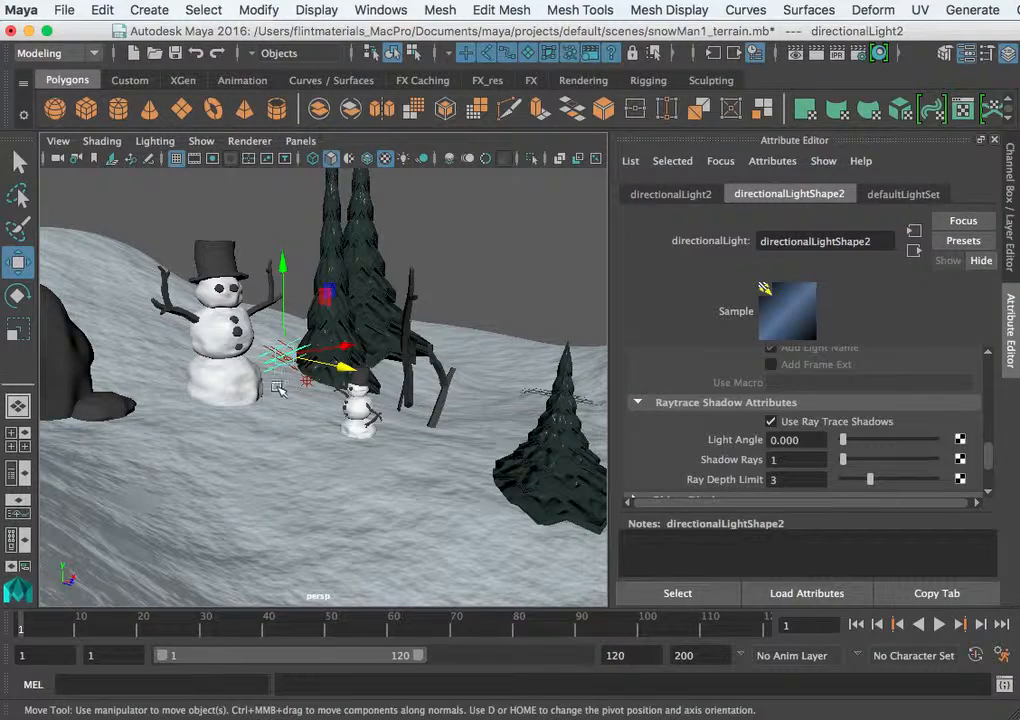
pyautogui.click(795, 53)
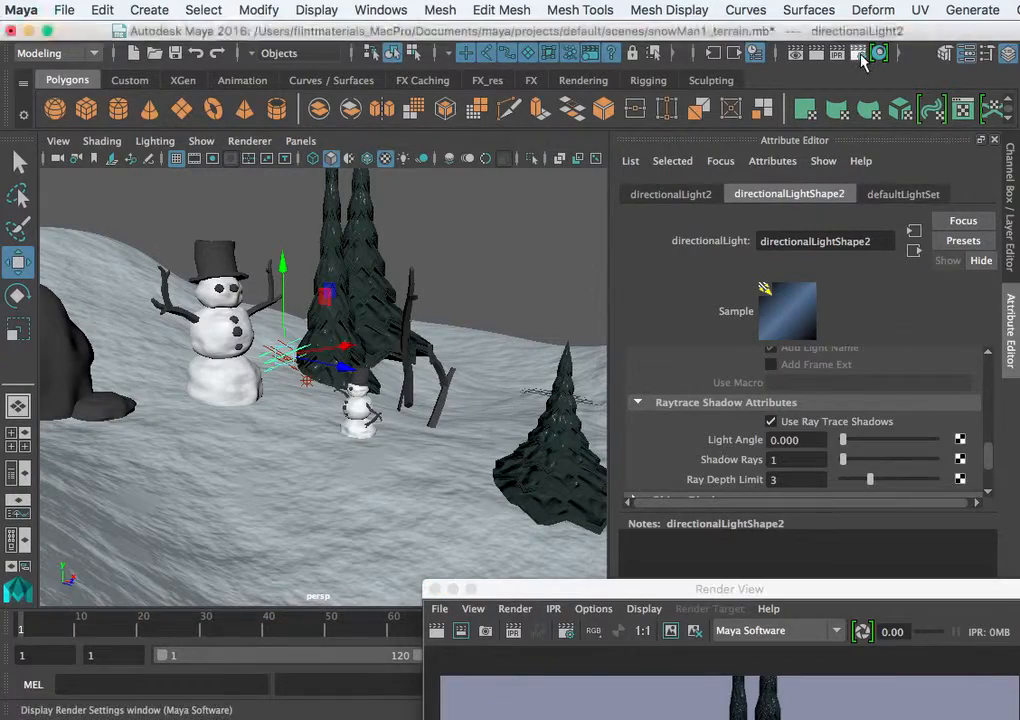
# Step: Check Raytracing under Raytracing Quality in the Maya Software render settings
pyautogui.click(878, 53)
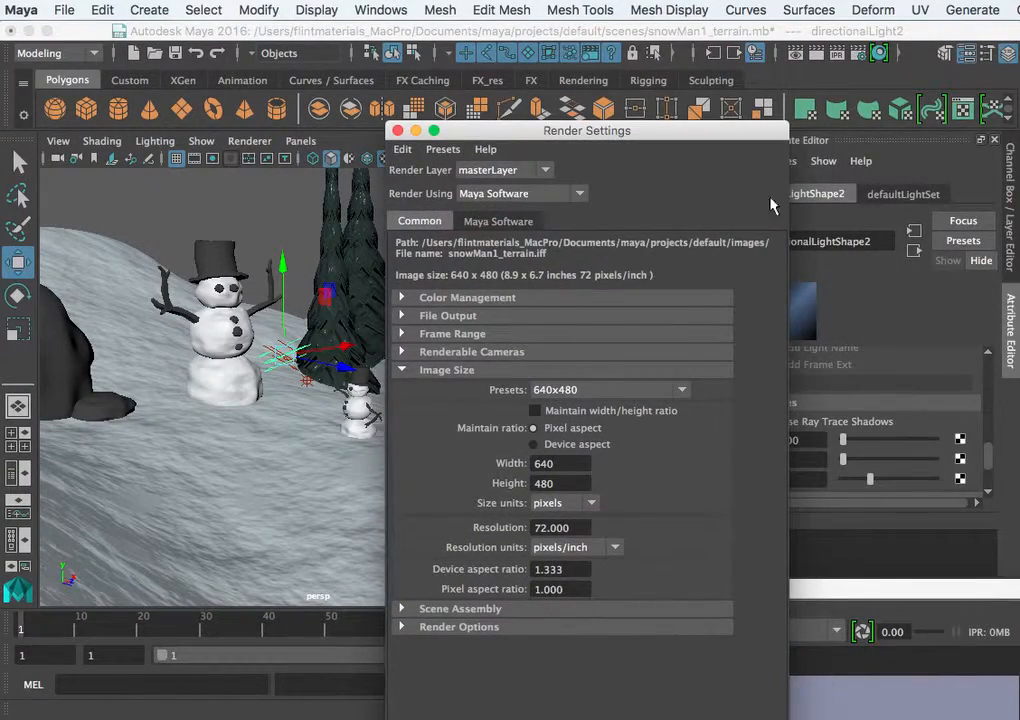
pyautogui.click(497, 221)
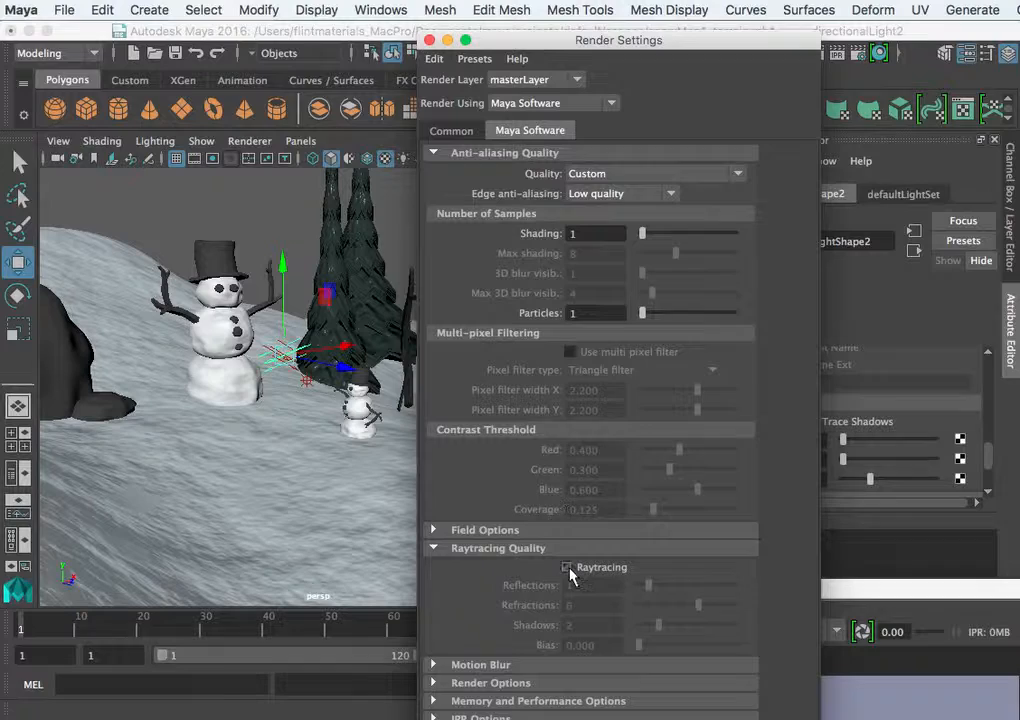
pyautogui.click(567, 567)
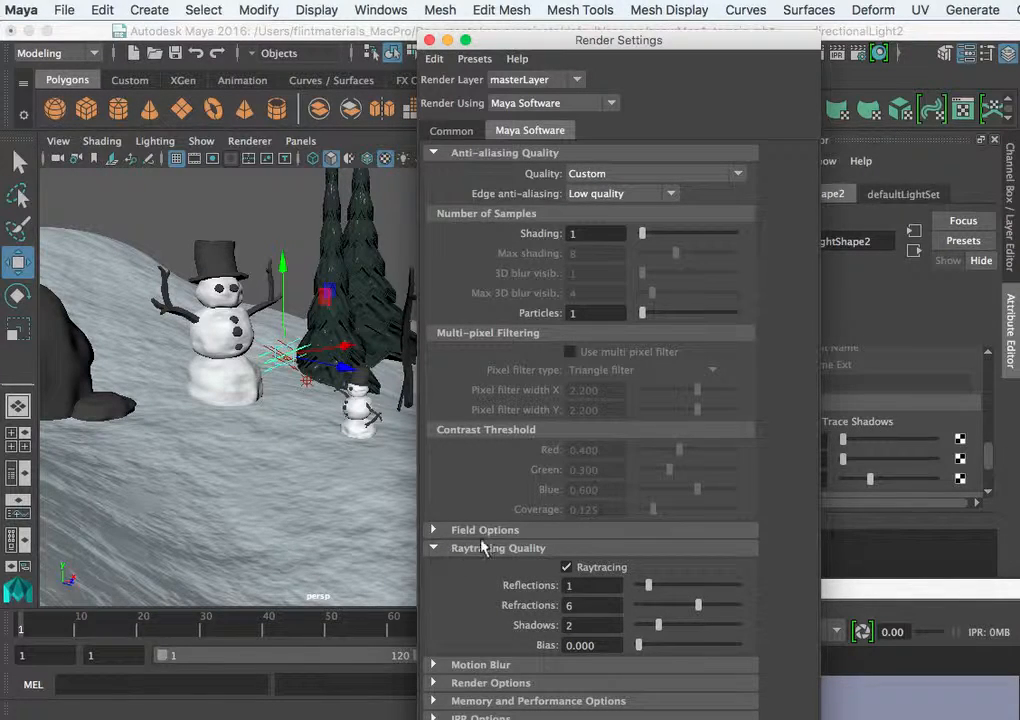
pyautogui.click(451, 130)
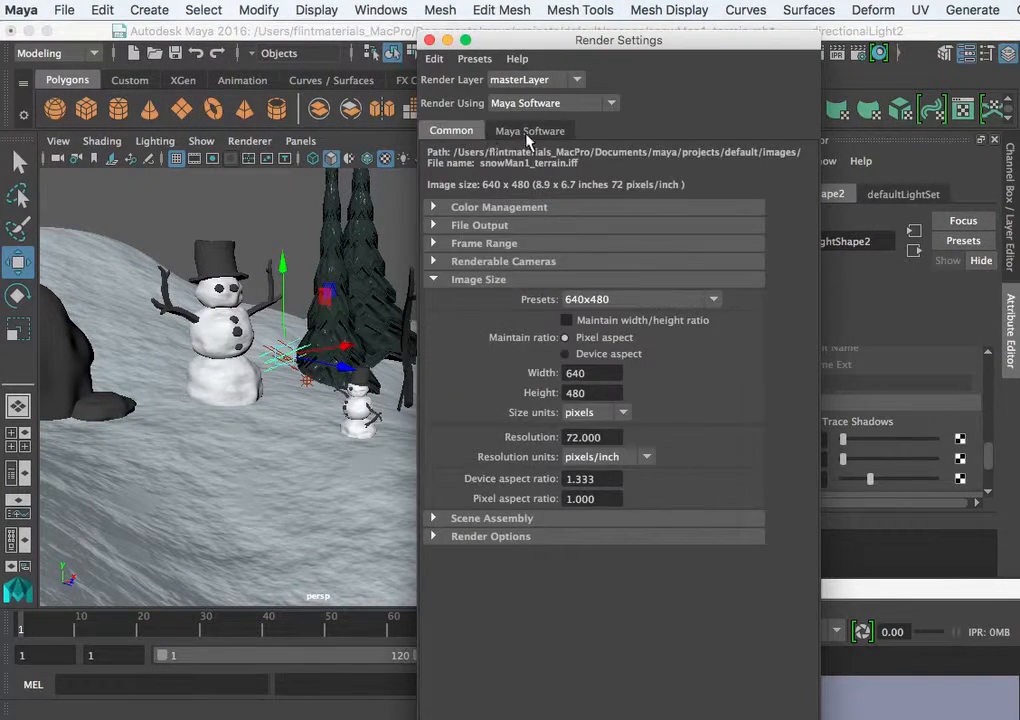
pyautogui.click(530, 130)
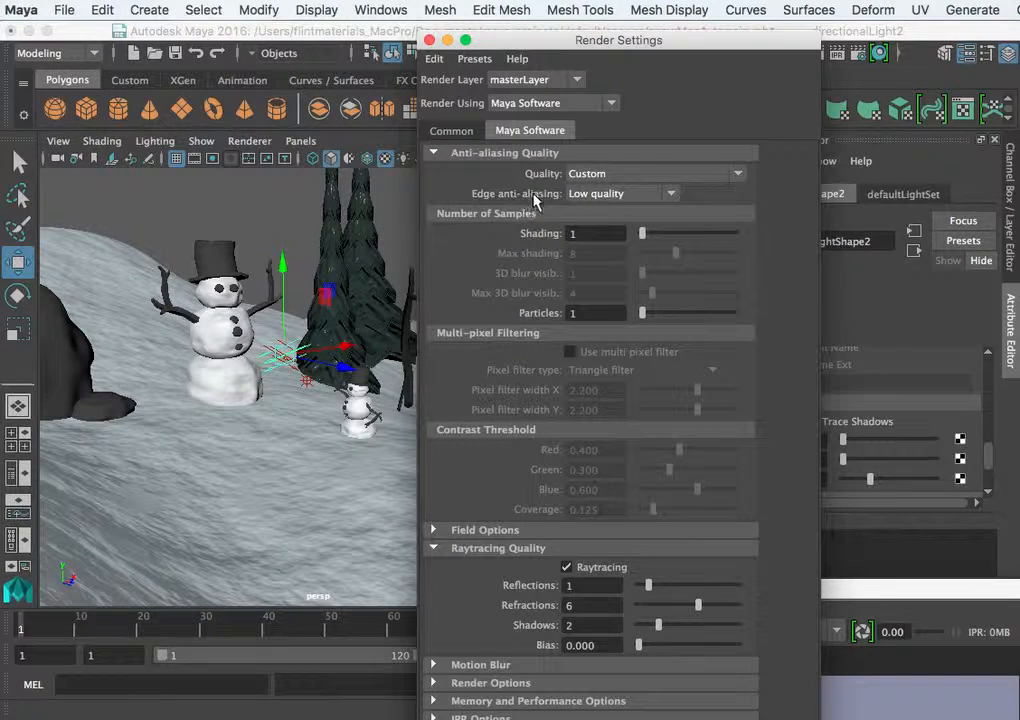
pyautogui.click(620, 193)
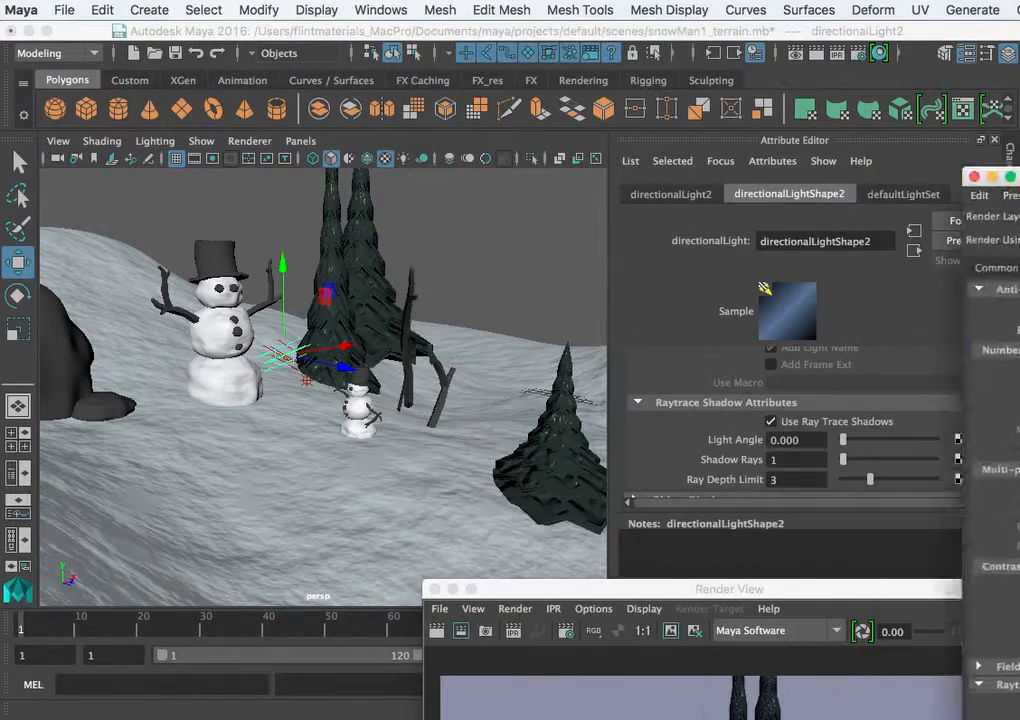
# Step: Bring the hard-shadow render preview into full view, then close it
pyautogui.moveTo(729, 589); pyautogui.dragTo(560, 54)
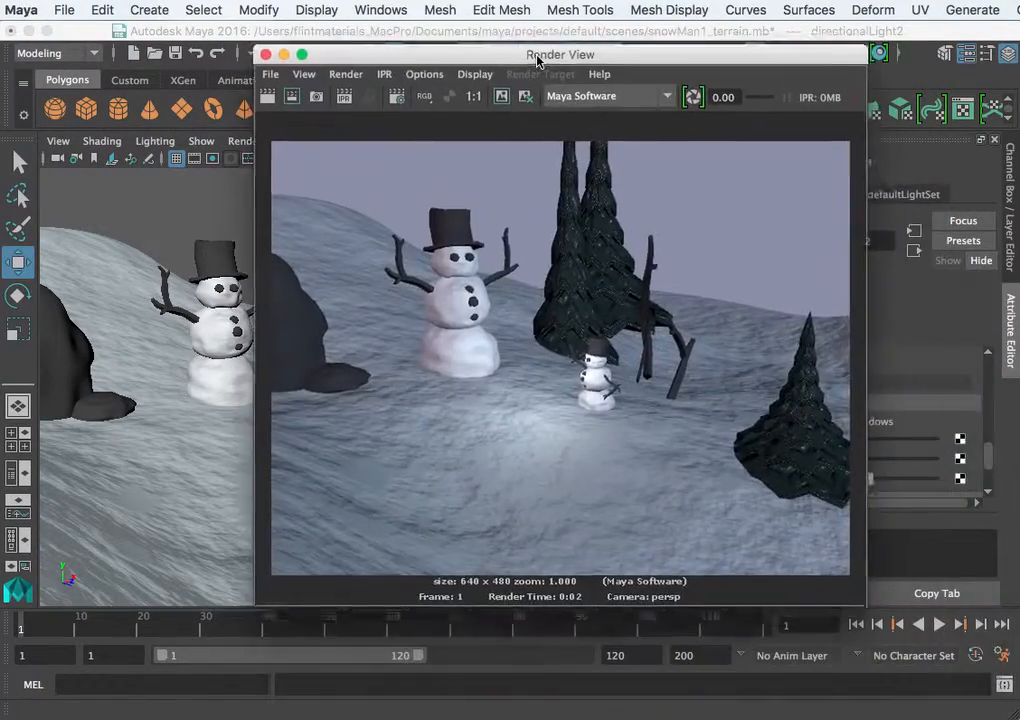
pyautogui.moveTo(560, 54); pyautogui.dragTo(551, 64)
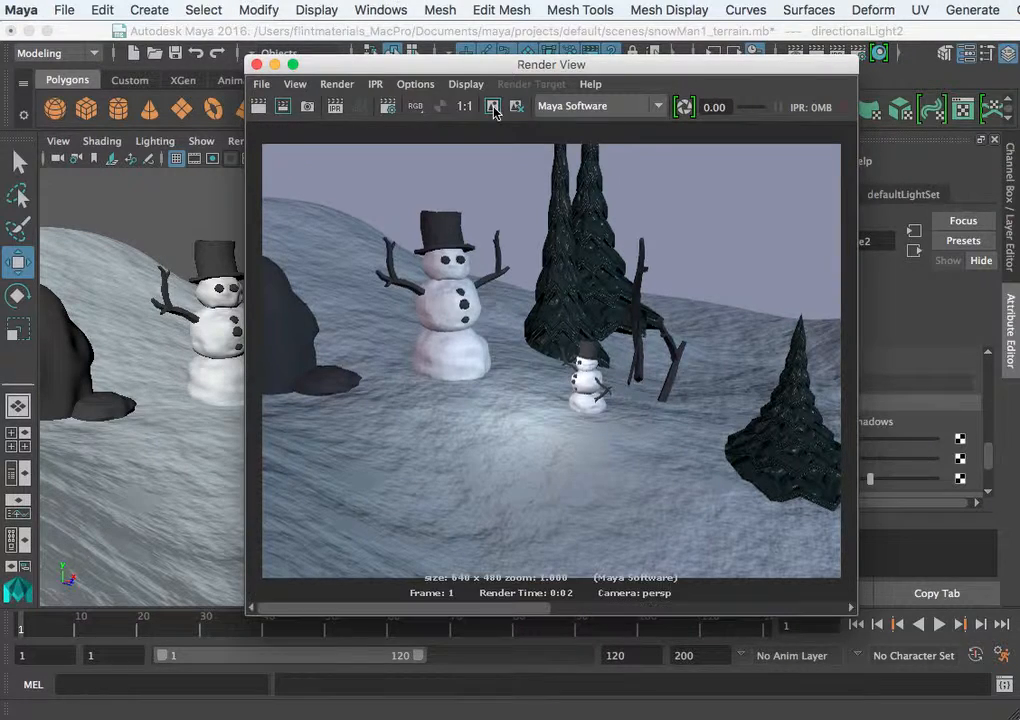
pyautogui.click(259, 107)
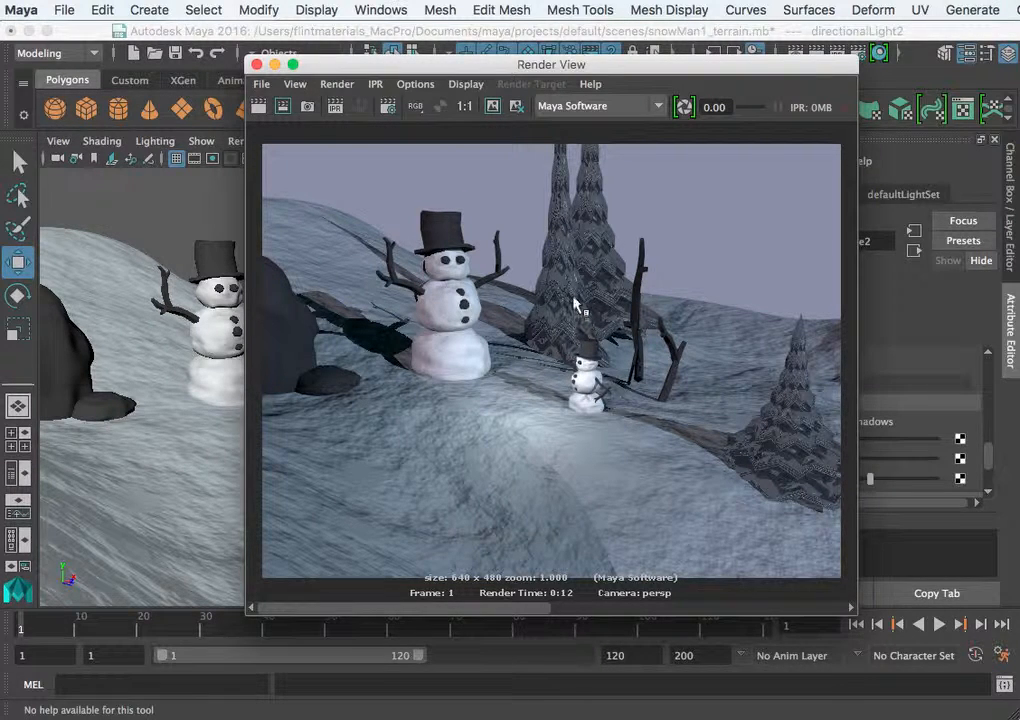
pyautogui.moveTo(530, 310)
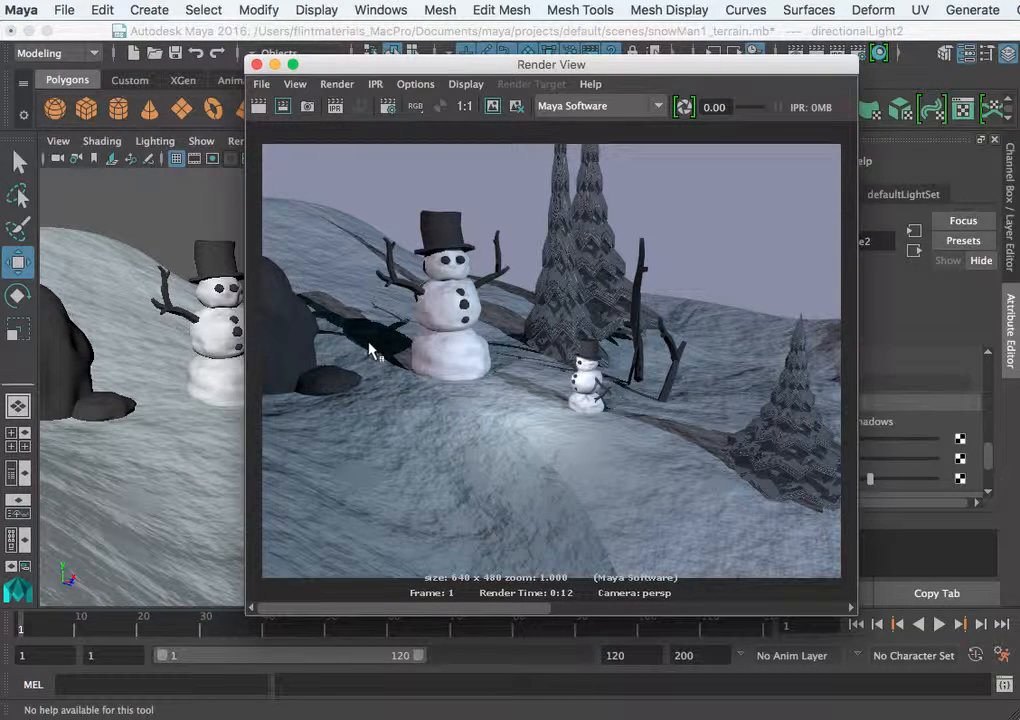
pyautogui.moveTo(690, 450)
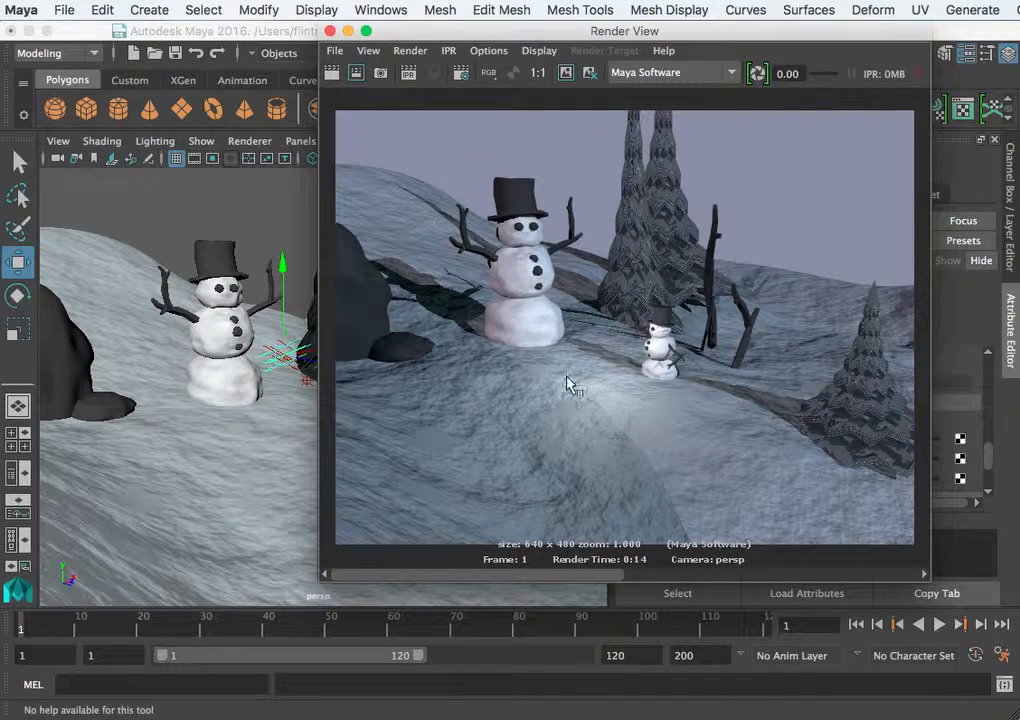
pyautogui.moveTo(783, 420)
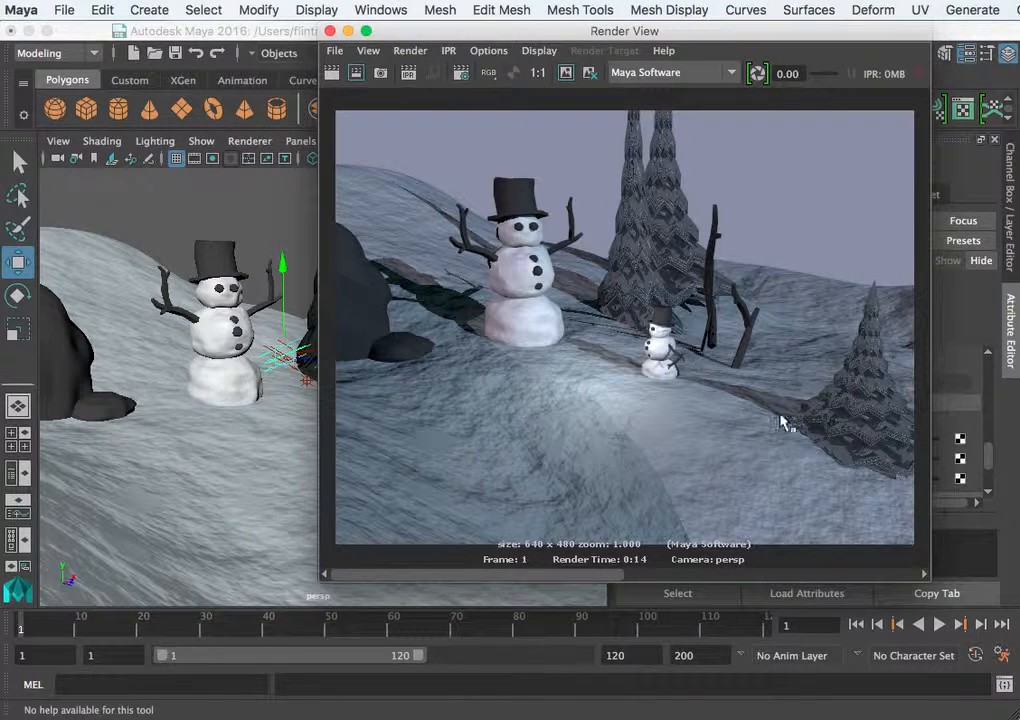
pyautogui.moveTo(500, 125)
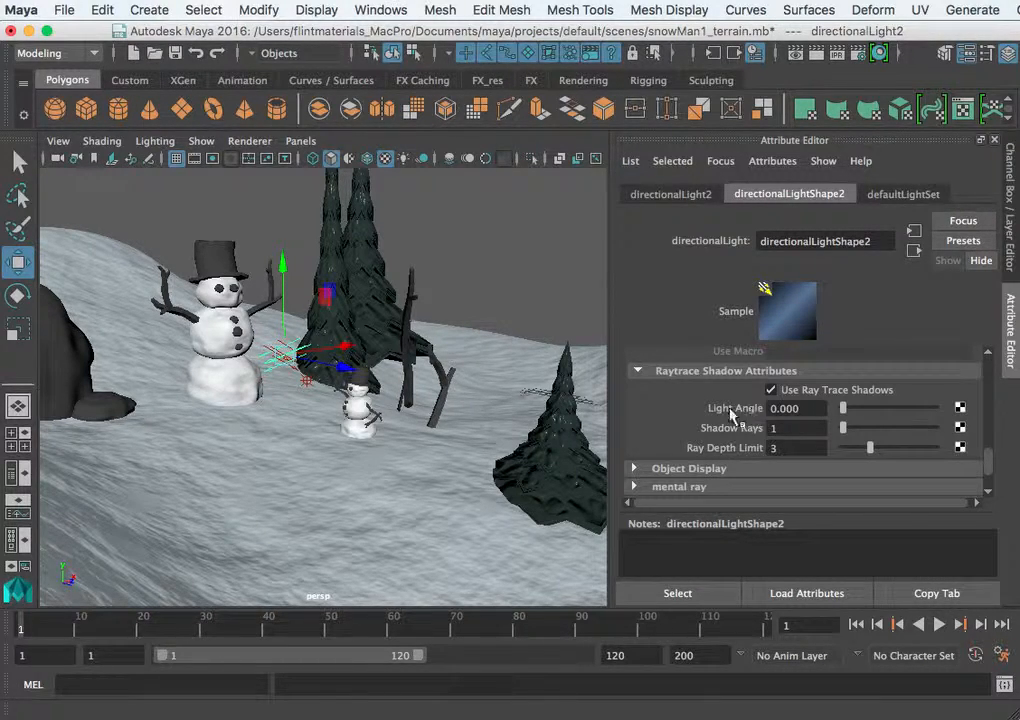
# Step: Set the directional light's Light Angle to 5
pyautogui.click(795, 408)
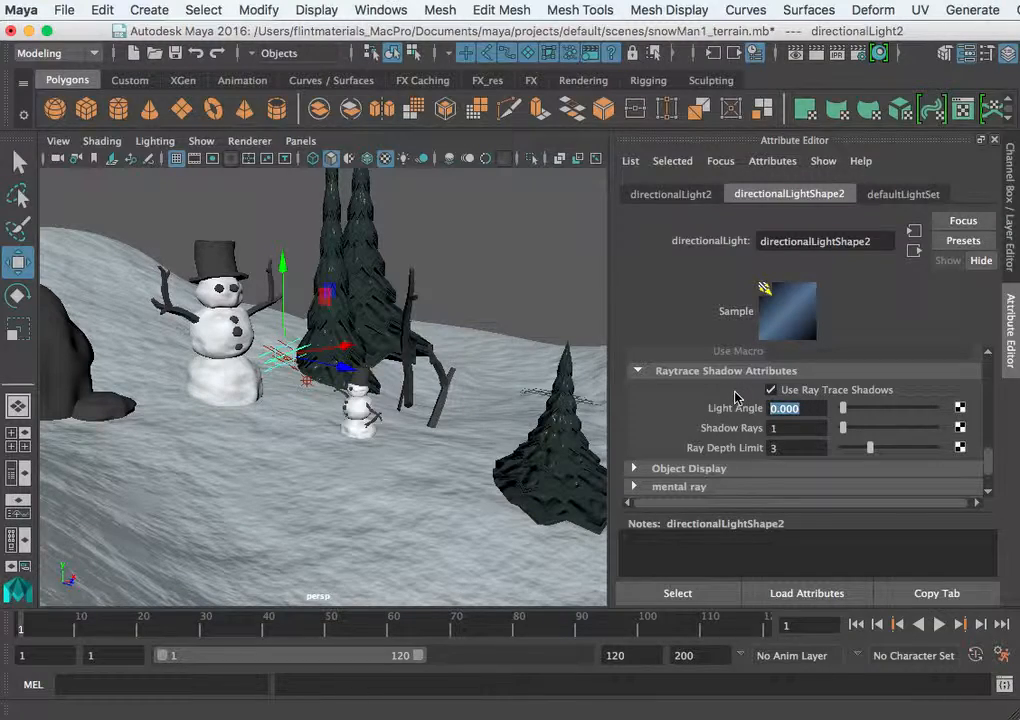
pyautogui.write('5.000')
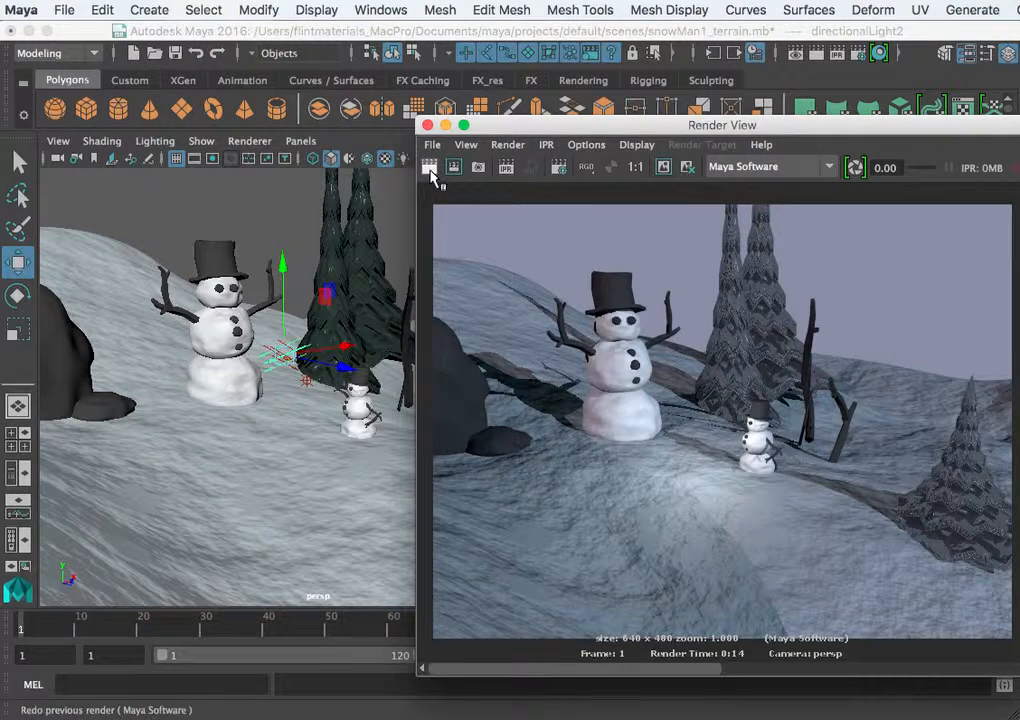
# Step: Re-render with soft shadows, set Shadow Rays to 10, and render again
pyautogui.click(430, 167)
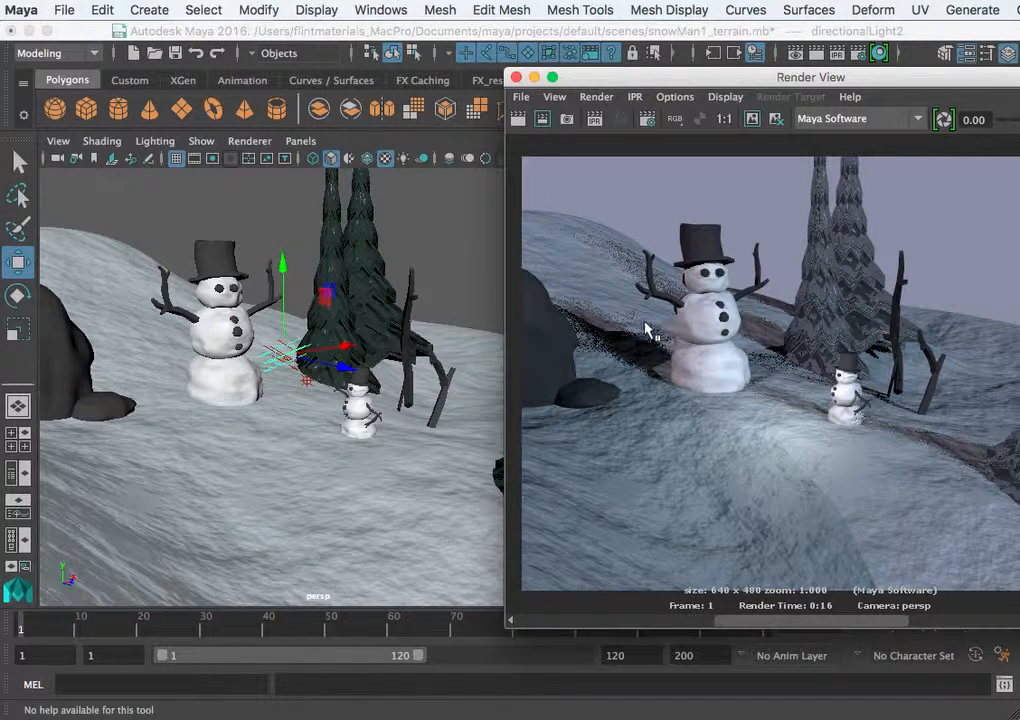
pyautogui.moveTo(672, 365)
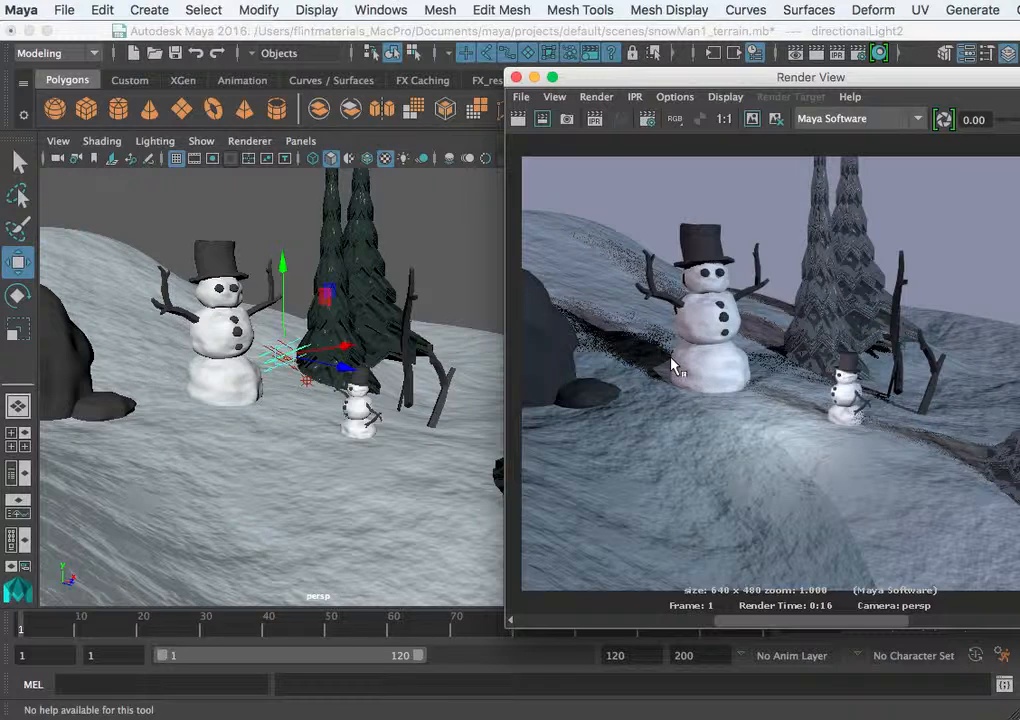
pyautogui.moveTo(885, 430)
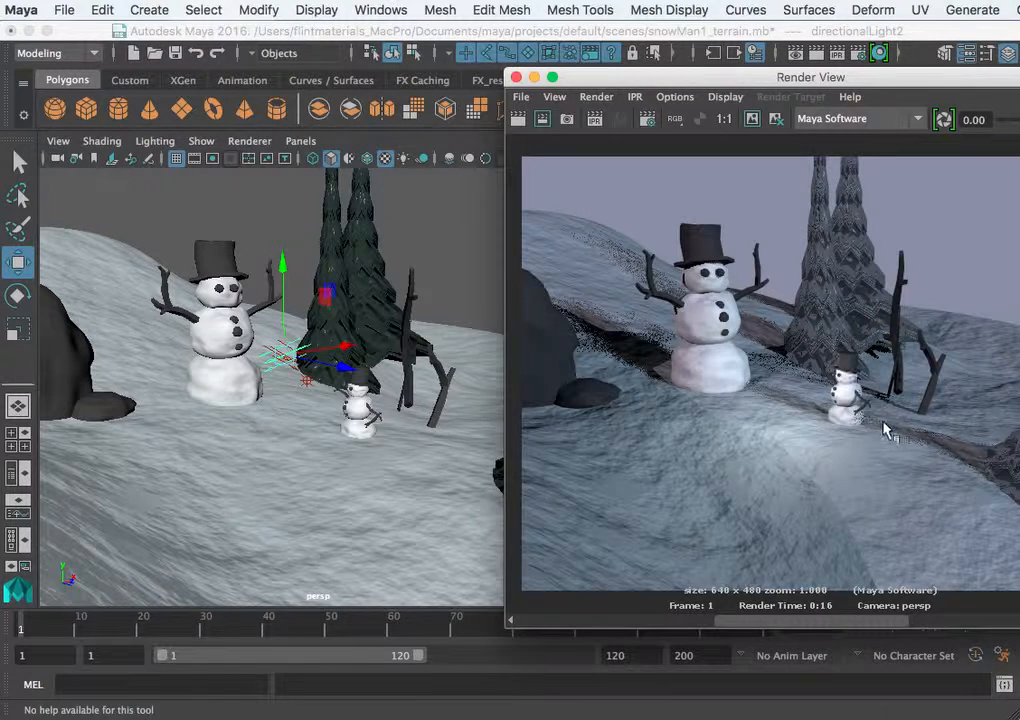
pyautogui.moveTo(740, 150)
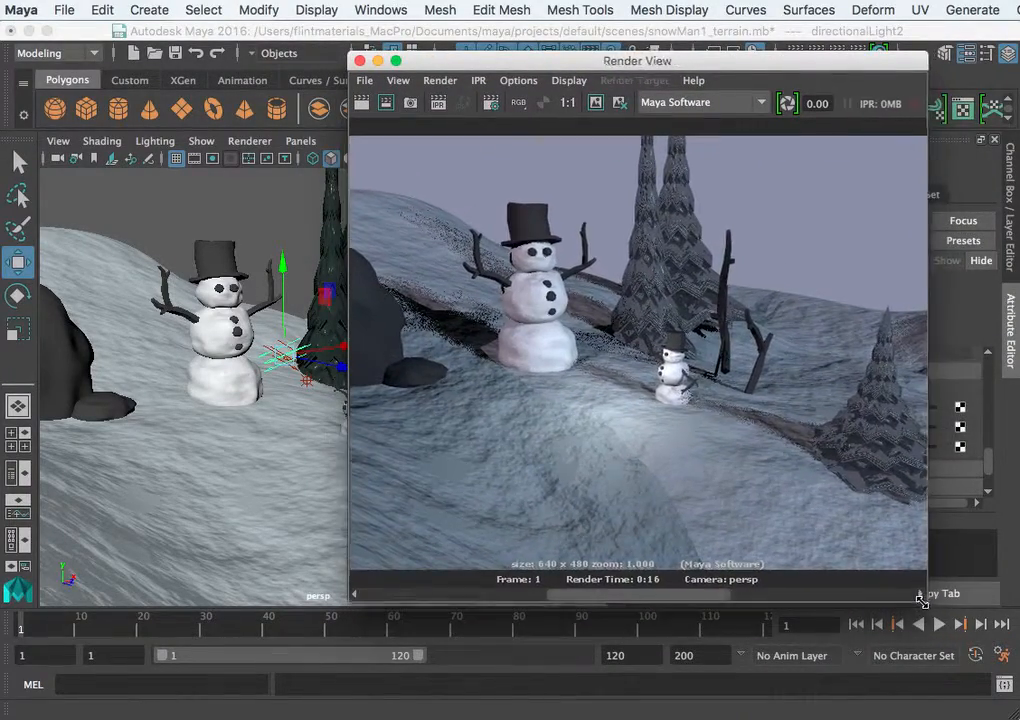
pyautogui.moveTo(920, 598); pyautogui.dragTo(968, 635)
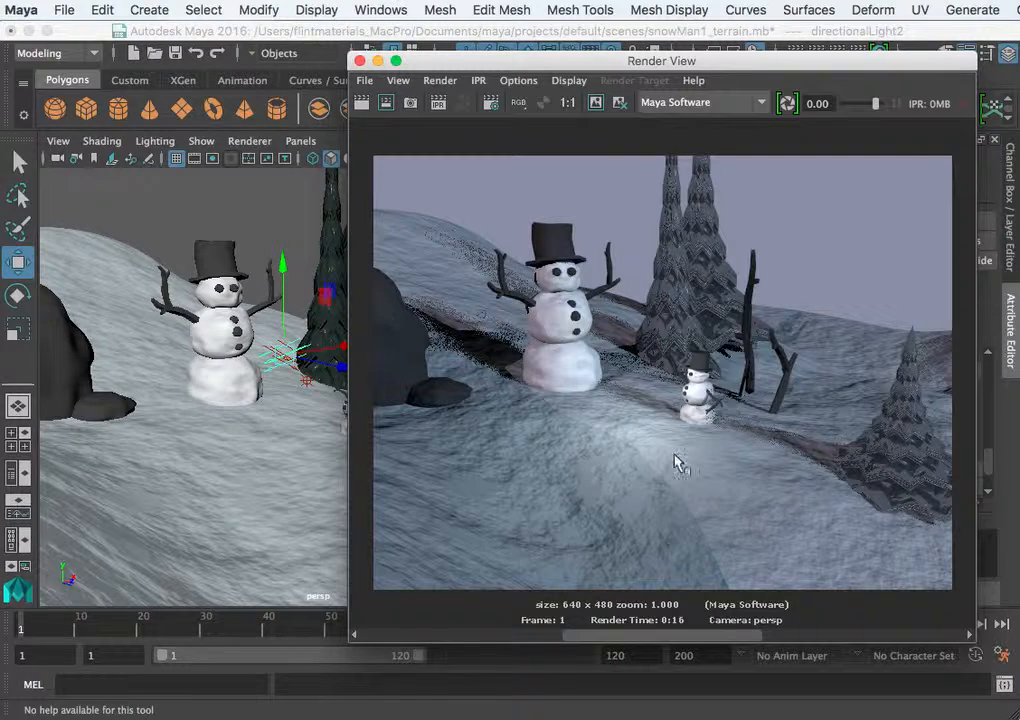
pyautogui.moveTo(696, 478)
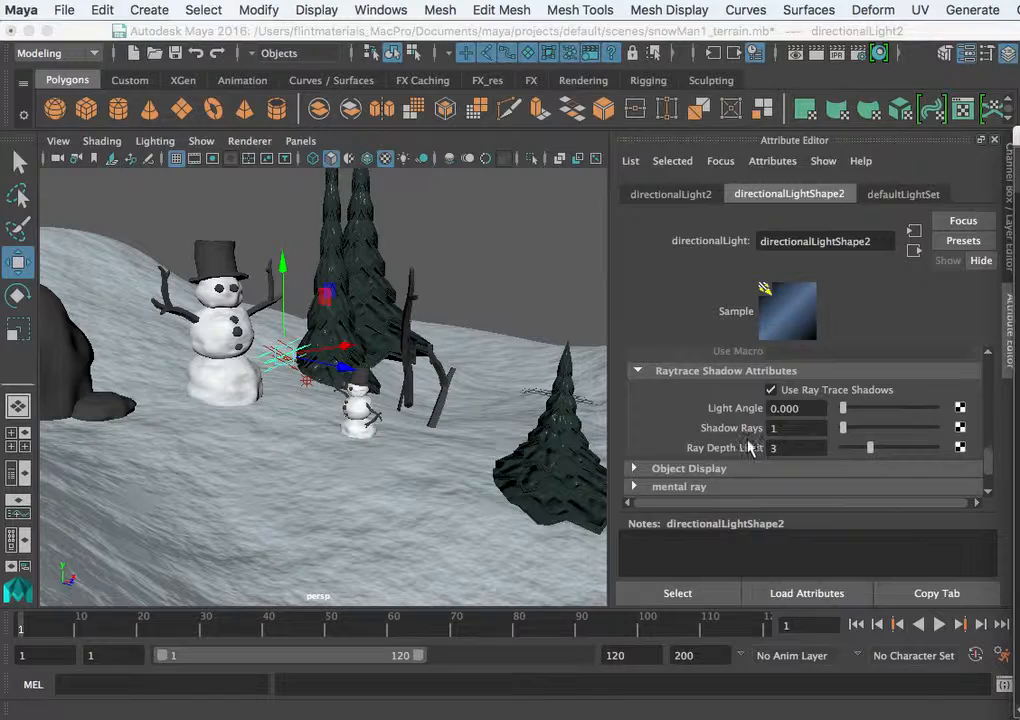
pyautogui.write('10')
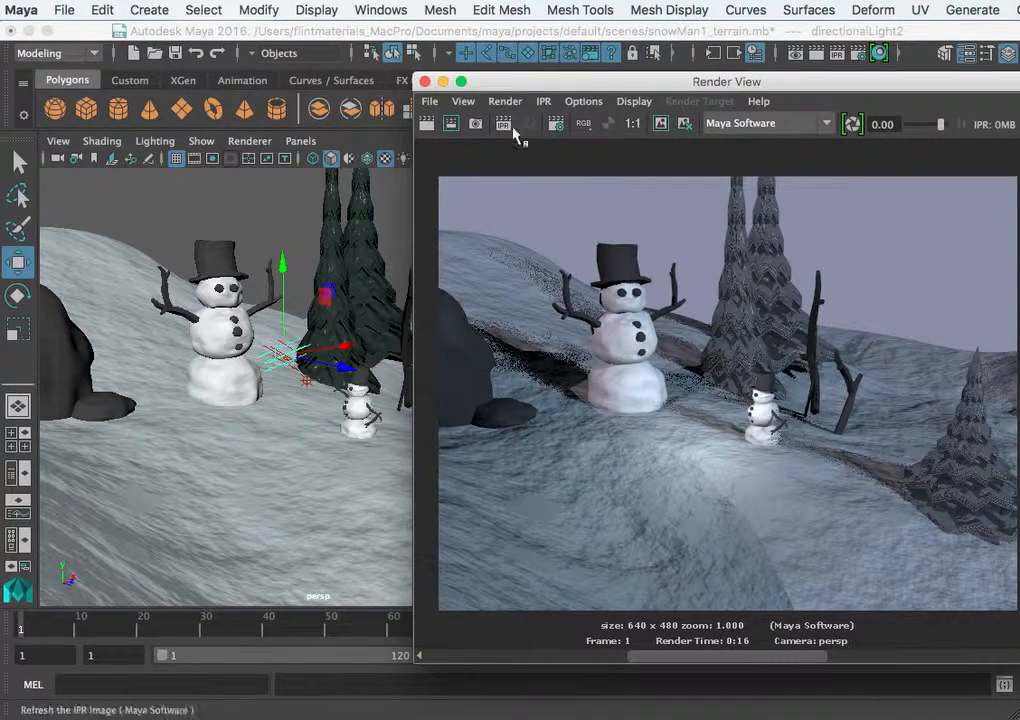
pyautogui.click(503, 123)
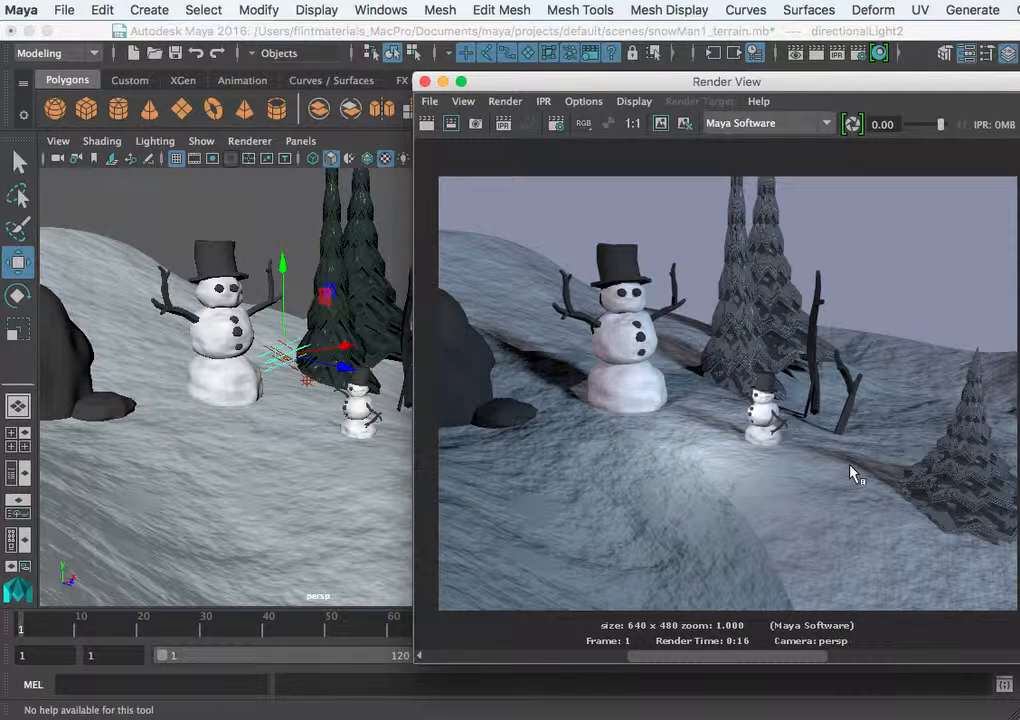
pyautogui.moveTo(900, 487)
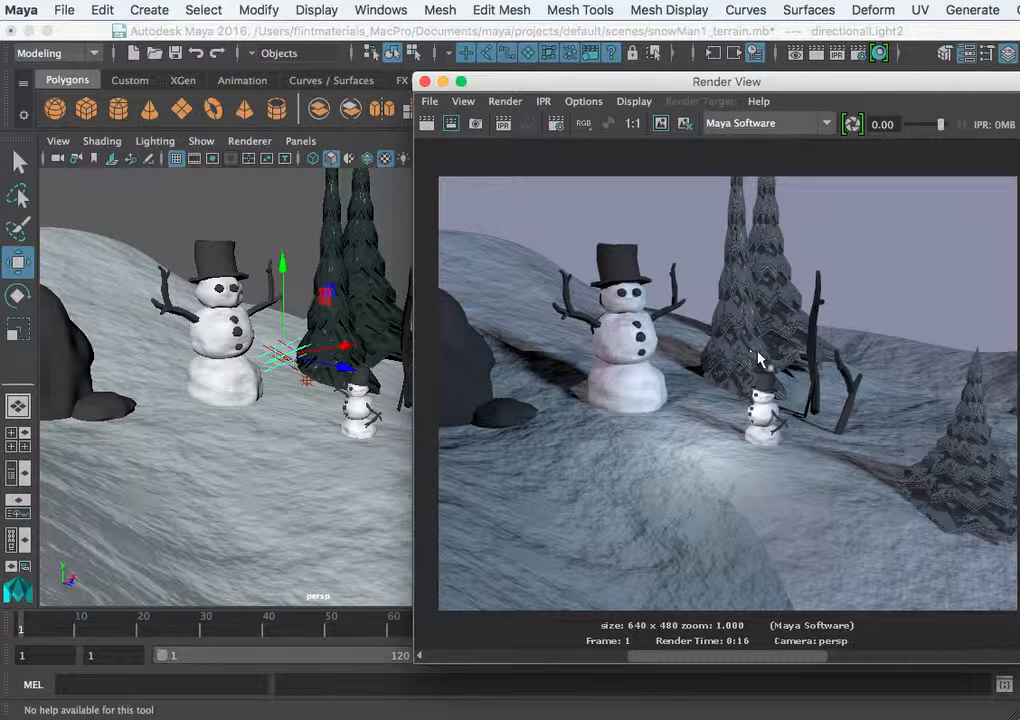
pyautogui.moveTo(775, 300)
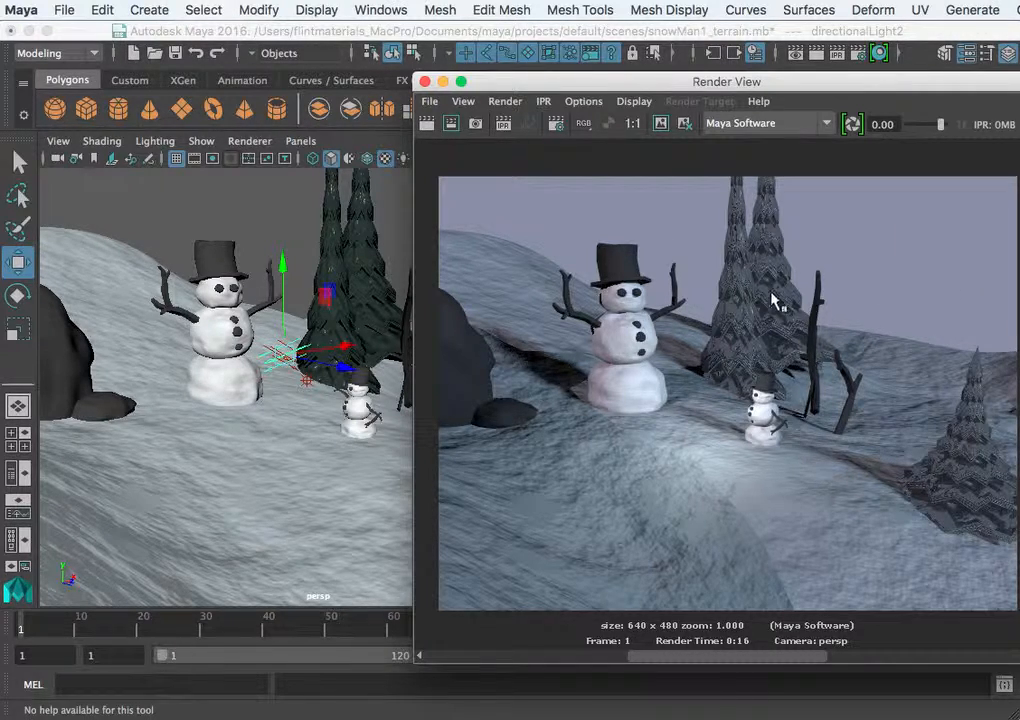
pyautogui.moveTo(695, 375)
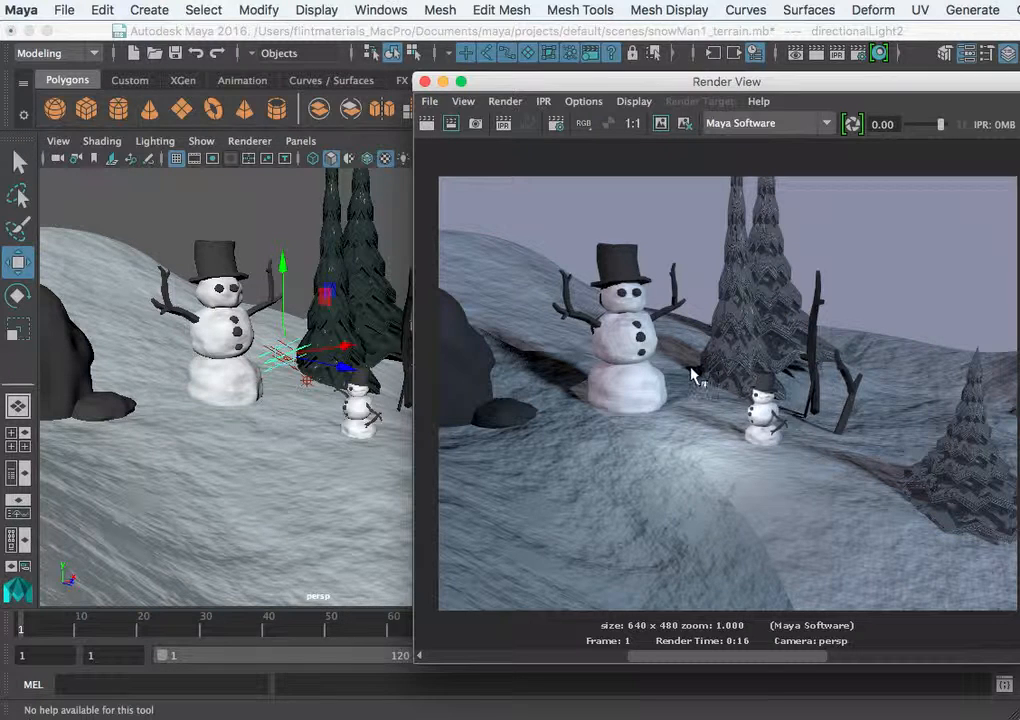
pyautogui.moveTo(585, 350)
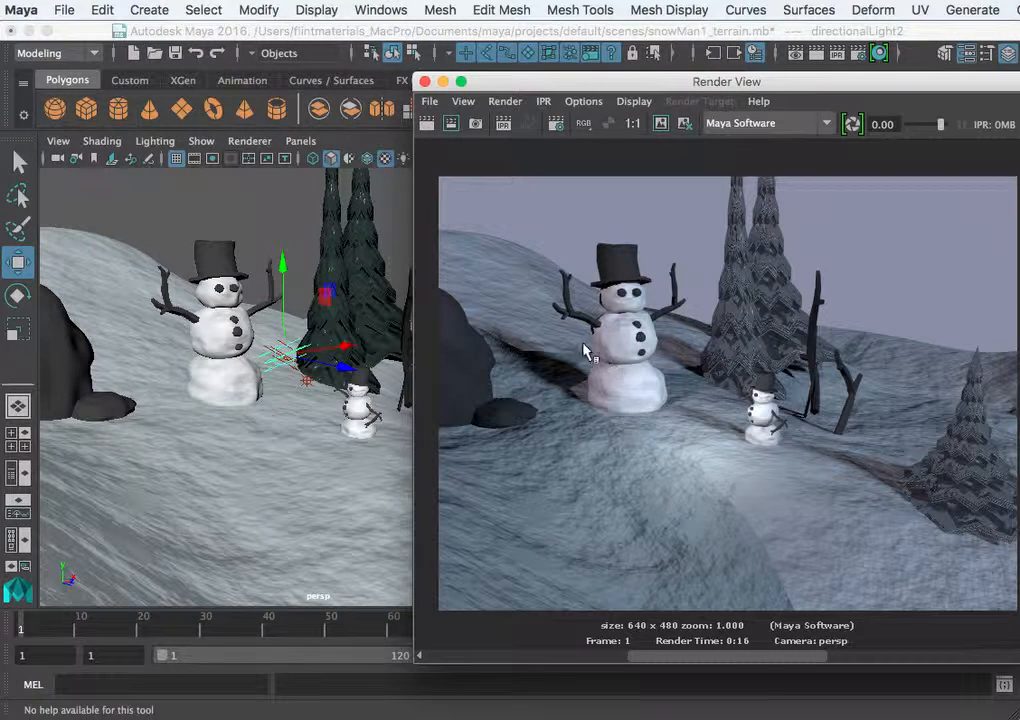
pyautogui.moveTo(585, 400)
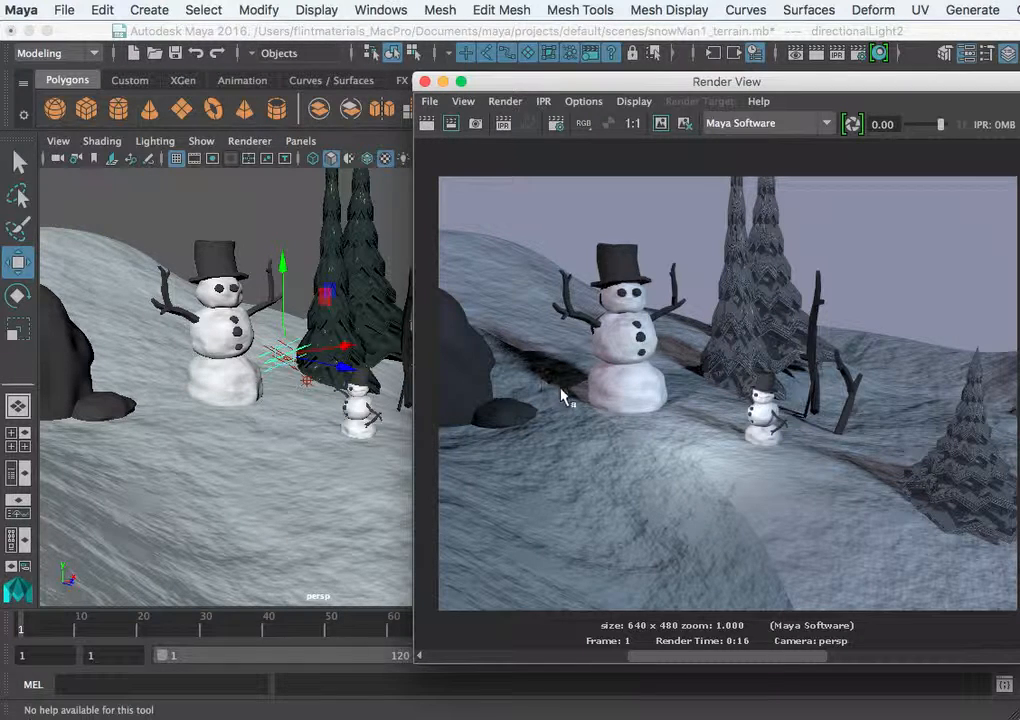
pyautogui.moveTo(660, 455)
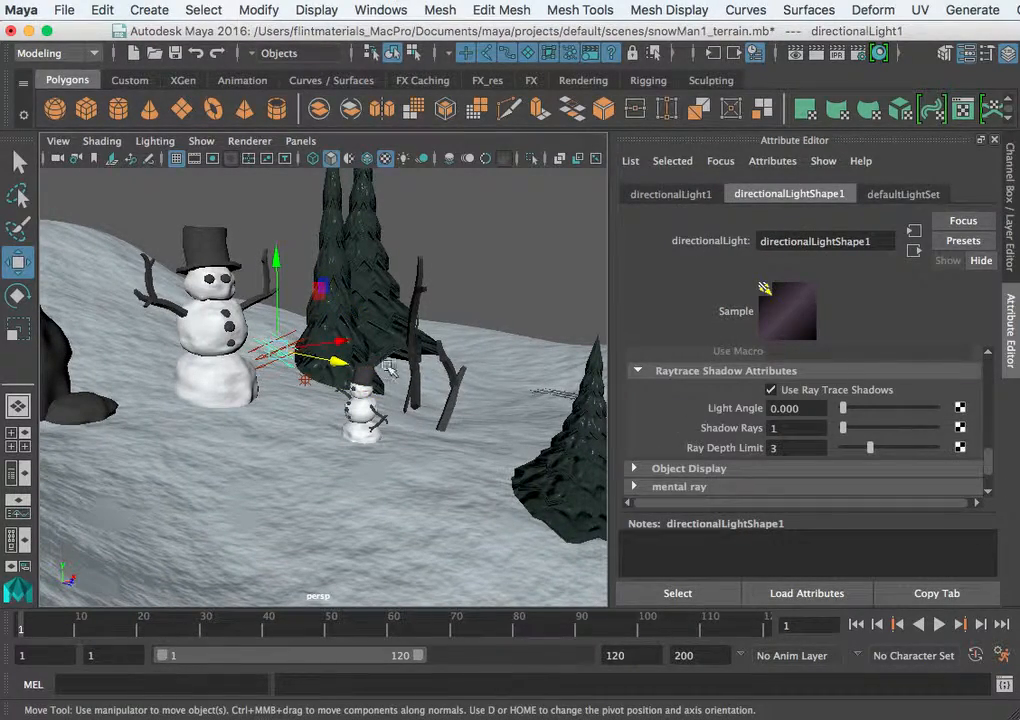
pyautogui.click(771, 389)
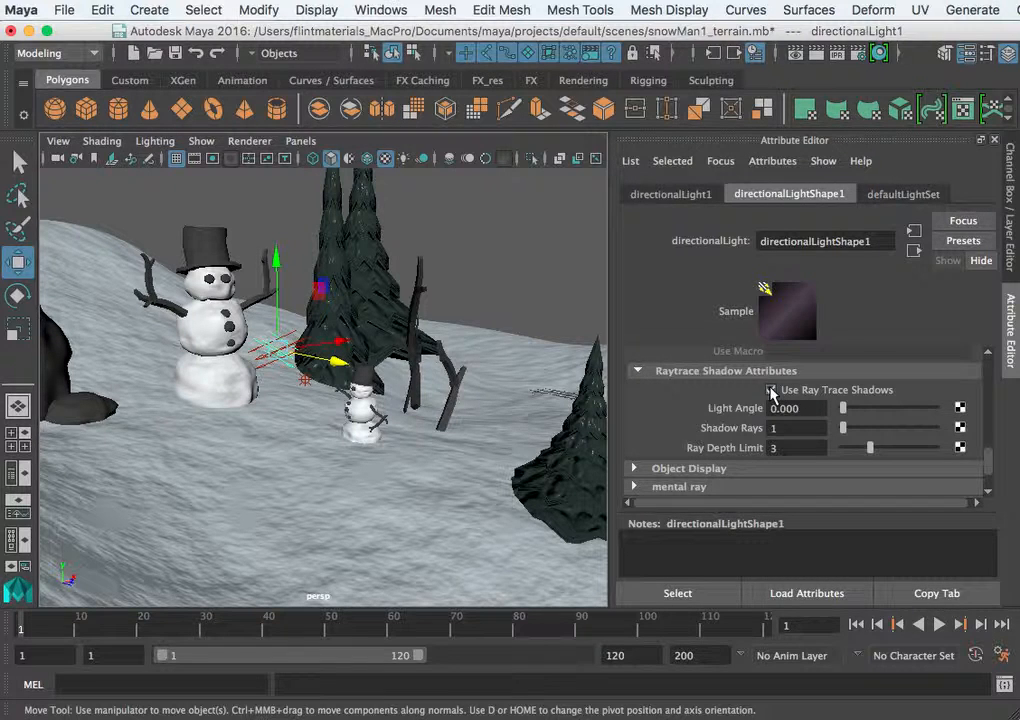
pyautogui.click(771, 389)
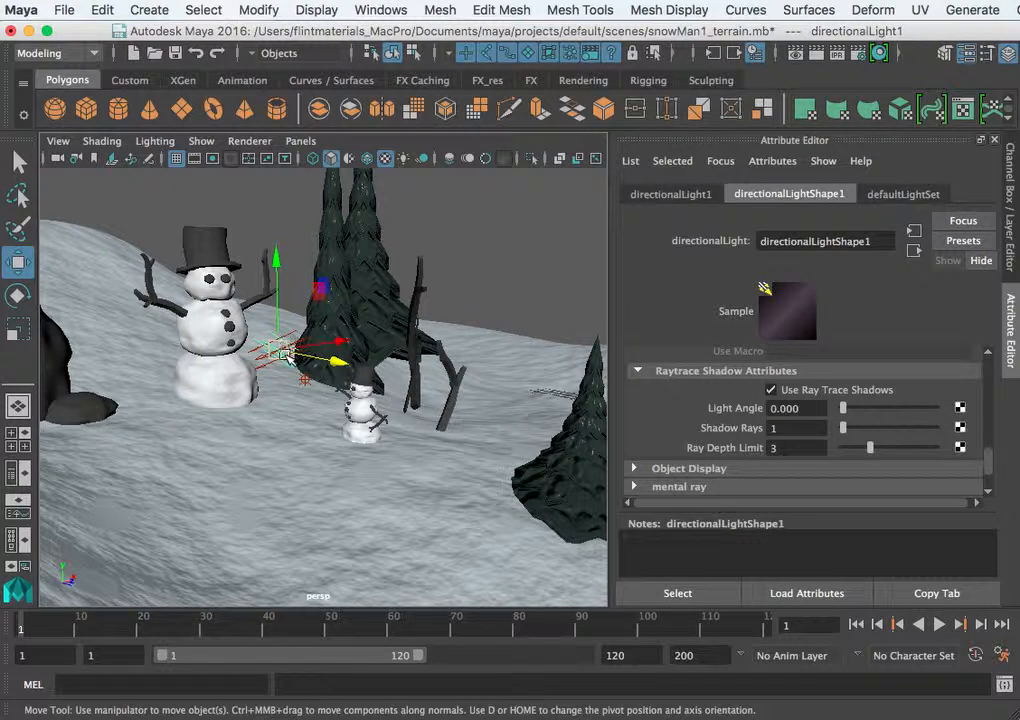
pyautogui.click(771, 389)
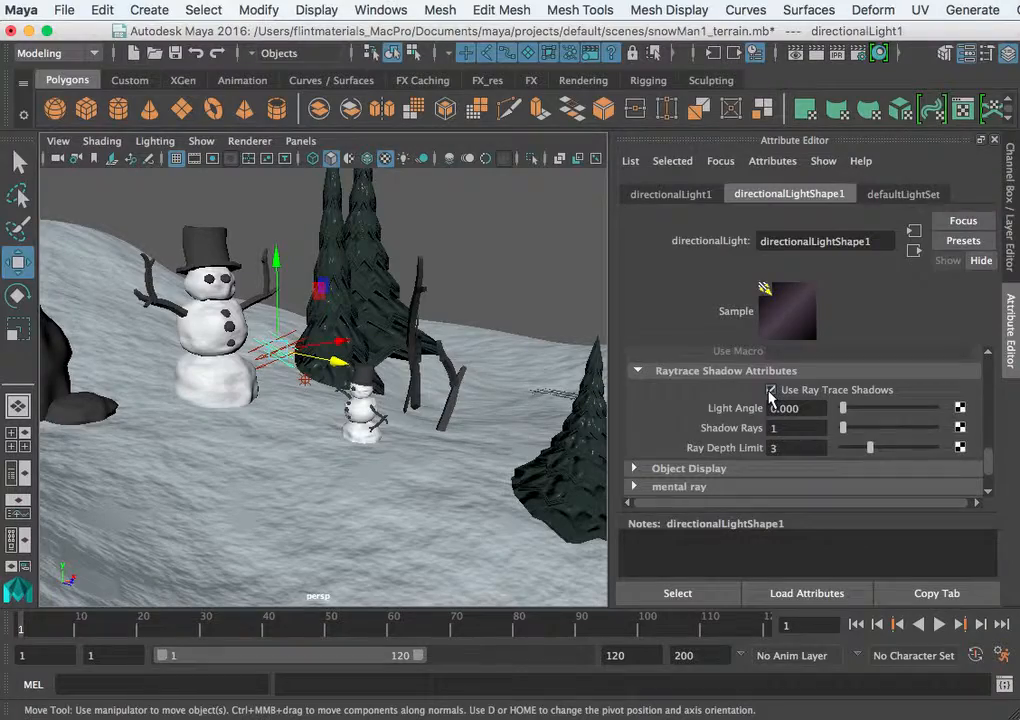
pyautogui.click(770, 390)
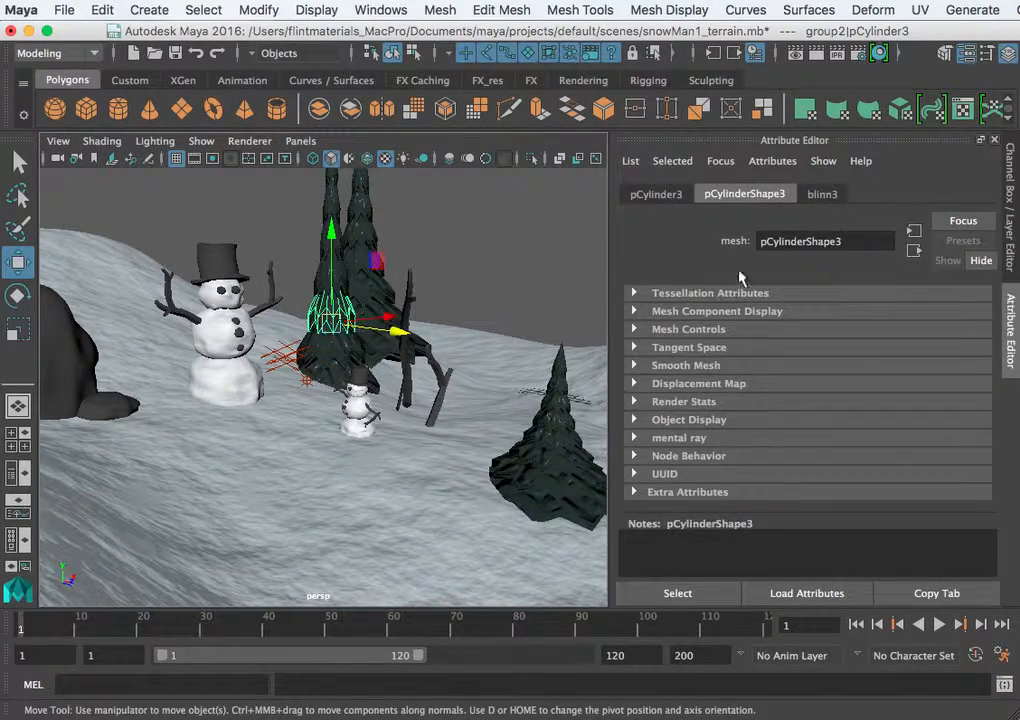
# Step: Browse the blinn3 material attributes and render the current frame
pyautogui.click(822, 193)
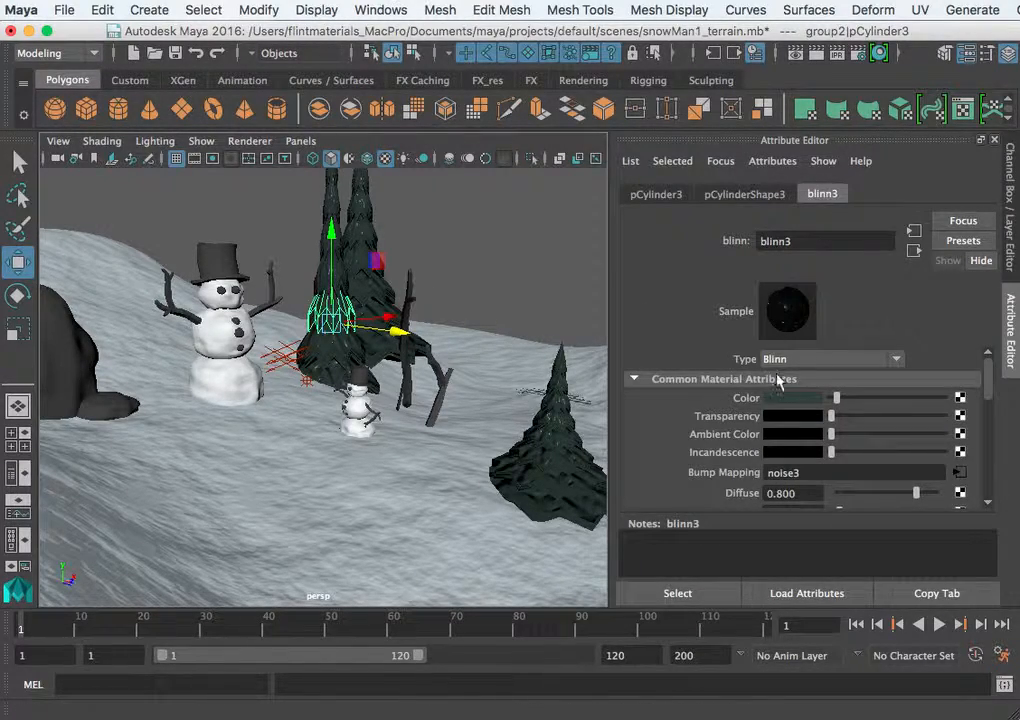
pyautogui.scroll(-3)
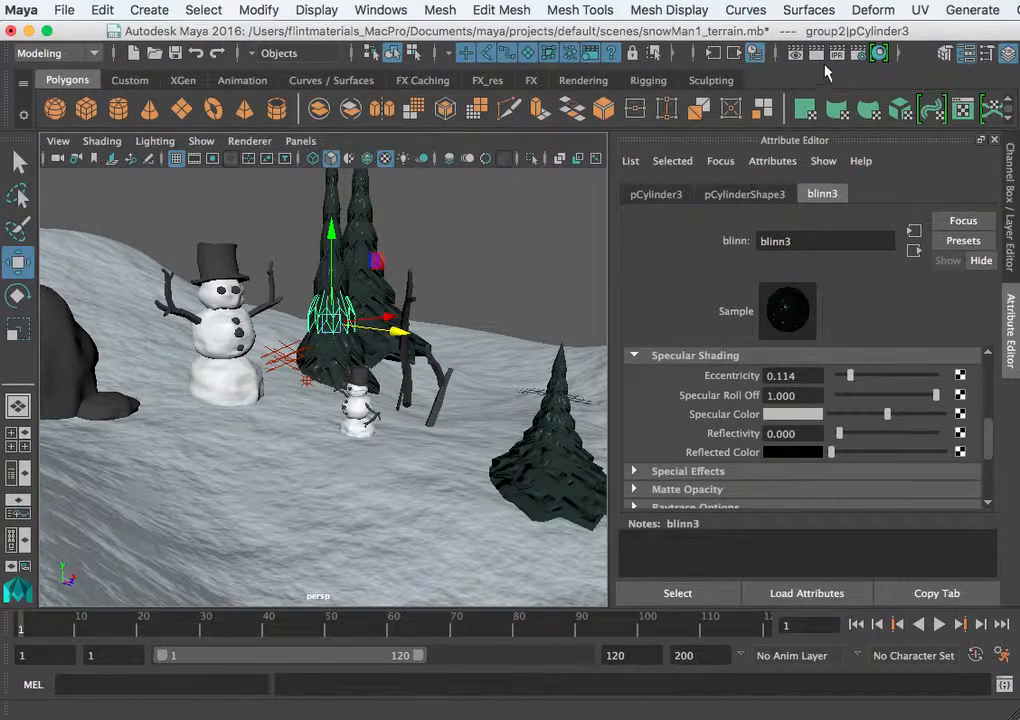
pyautogui.click(877, 53)
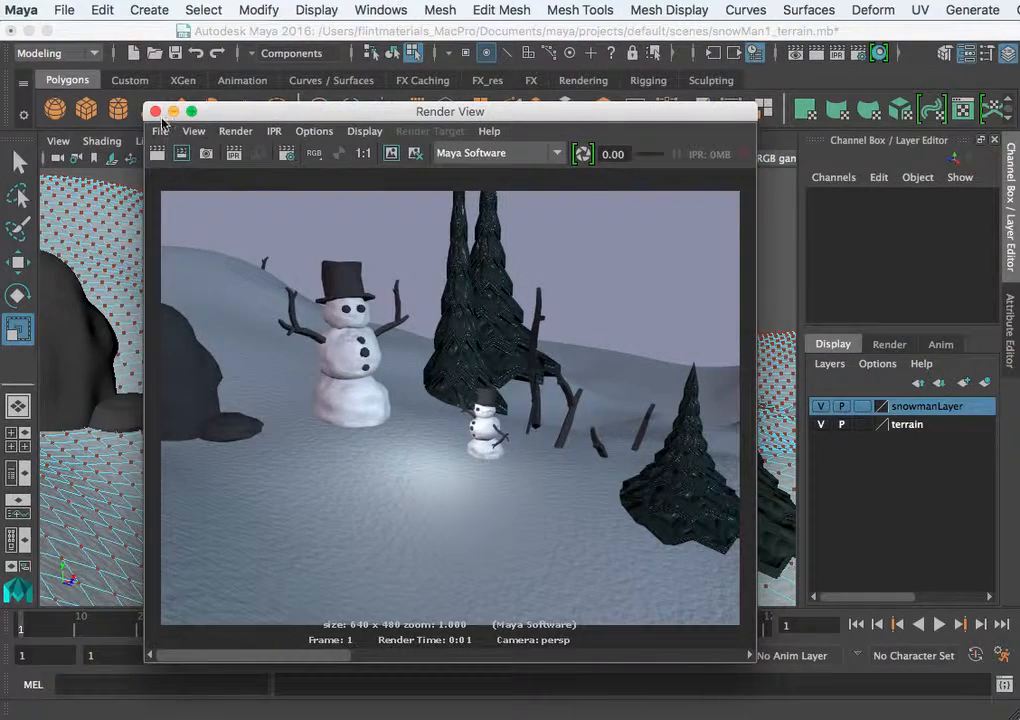
# Step: Close Render View and check Raytracing in the Maya Software render settings
pyautogui.click(155, 111)
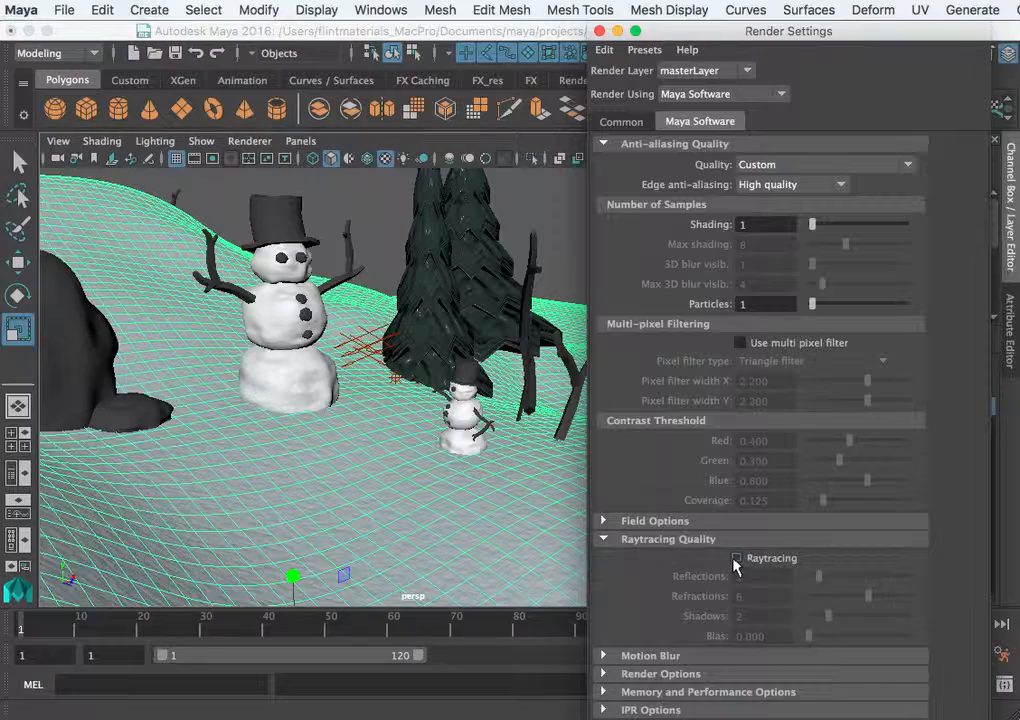
pyautogui.click(736, 558)
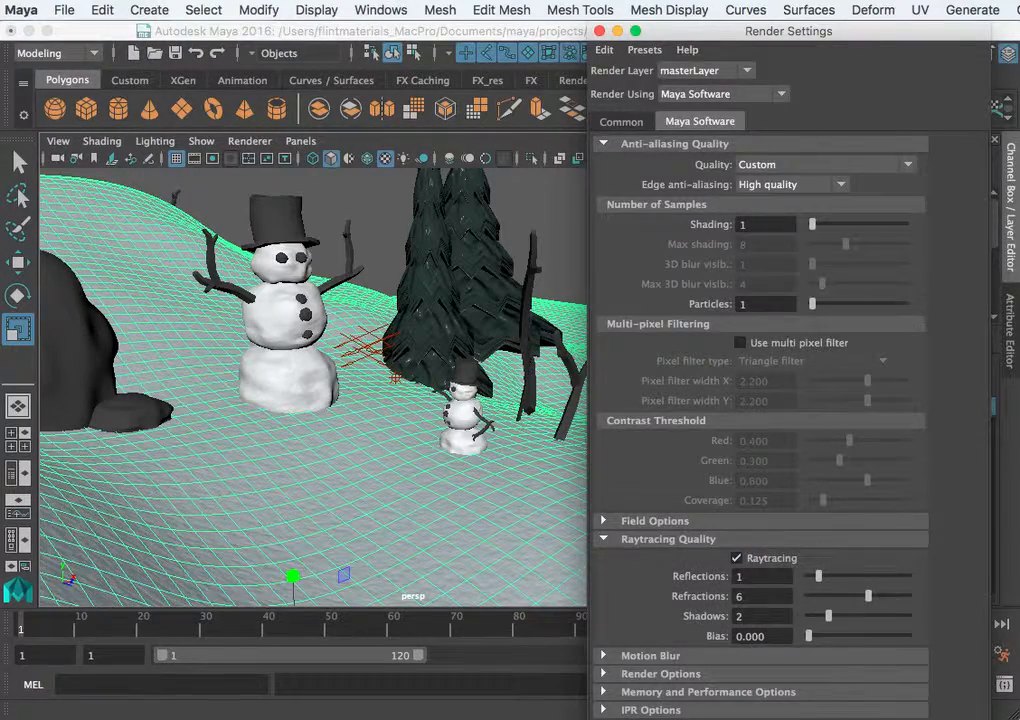
pyautogui.click(994, 139)
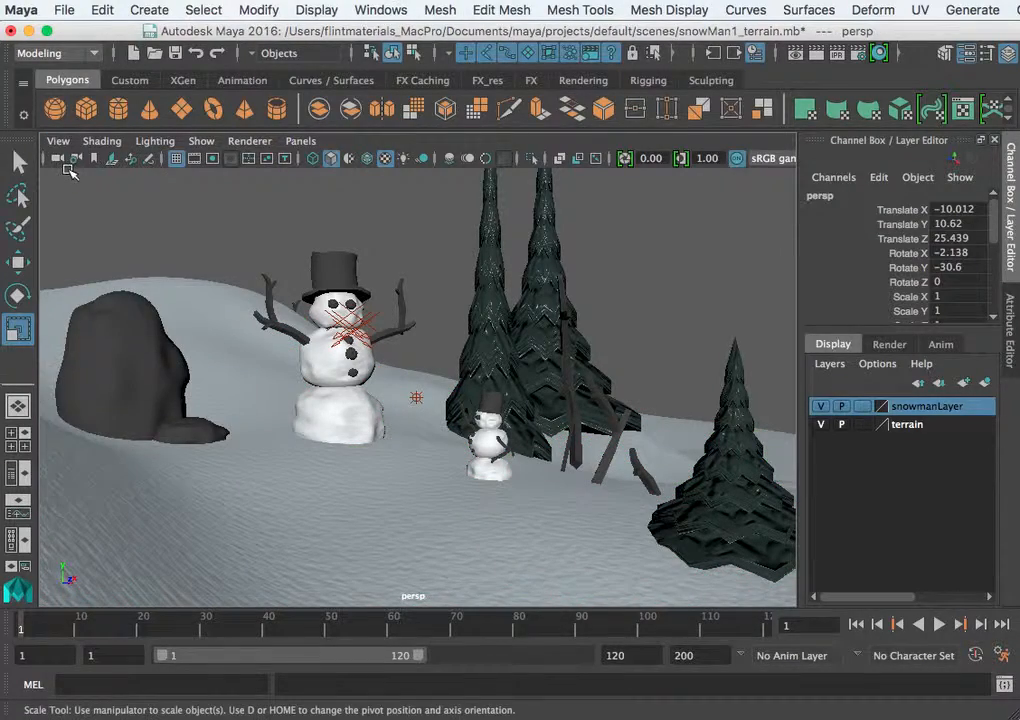
# Step: Display the film gate and dolly the persp camera closer to the snowmen and trees
pyautogui.click(57, 140)
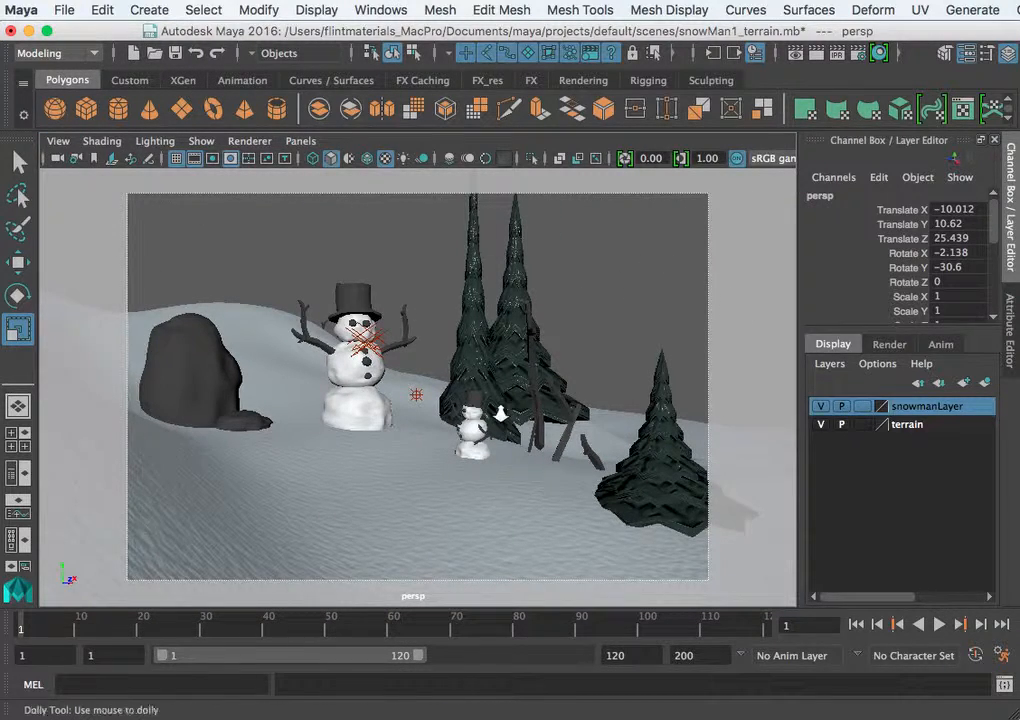
pyautogui.moveTo(500, 410); pyautogui.dragTo(574, 418)
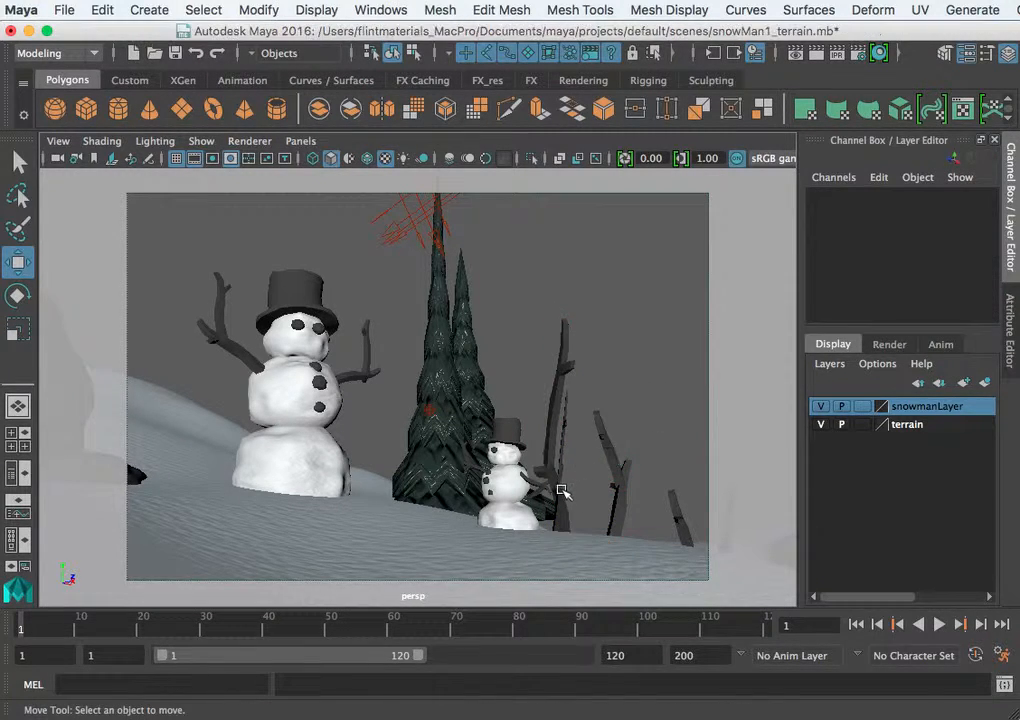
pyautogui.click(560, 475)
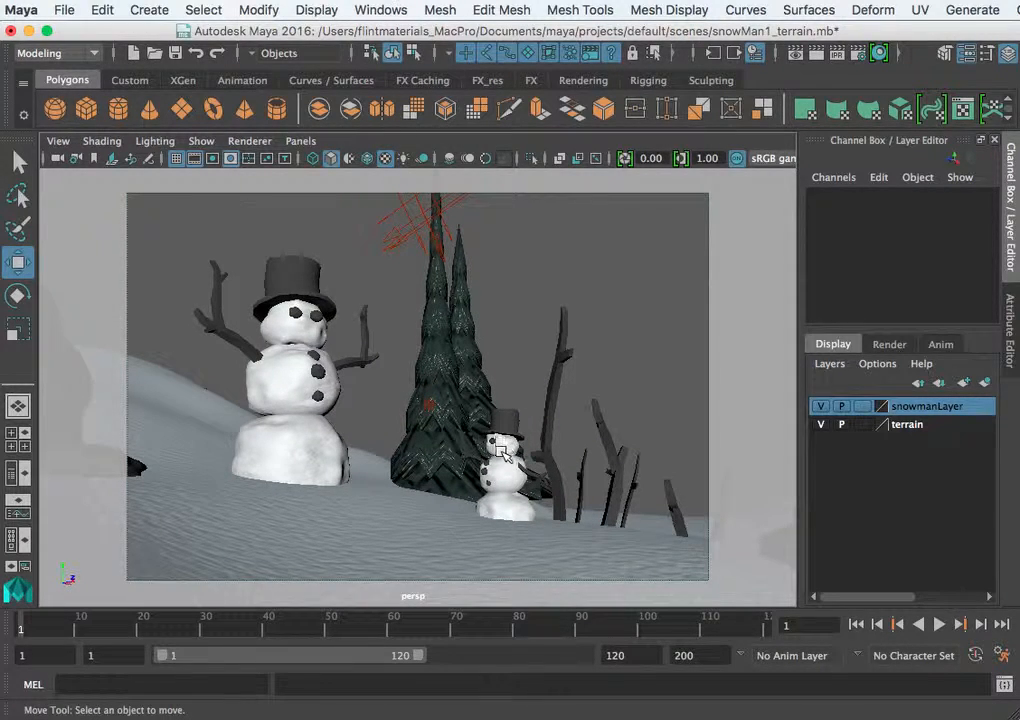
# Step: Slide the tall tree group4 left between the two snowmen and readjust the camera framing
pyautogui.click(500, 450)
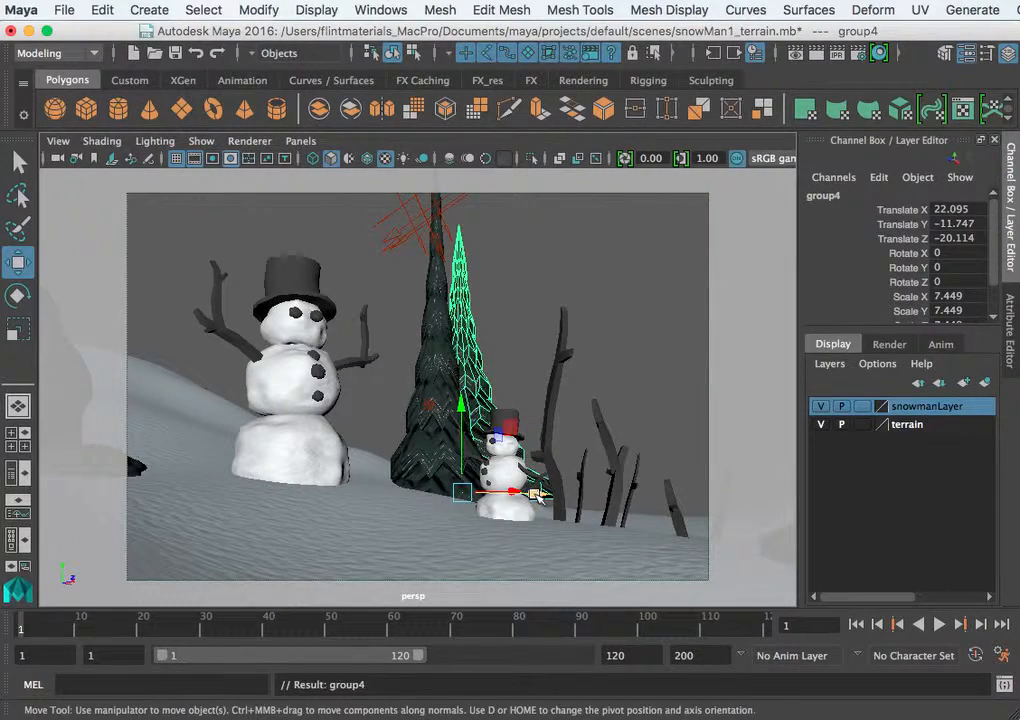
pyautogui.moveTo(535, 492); pyautogui.dragTo(445, 494)
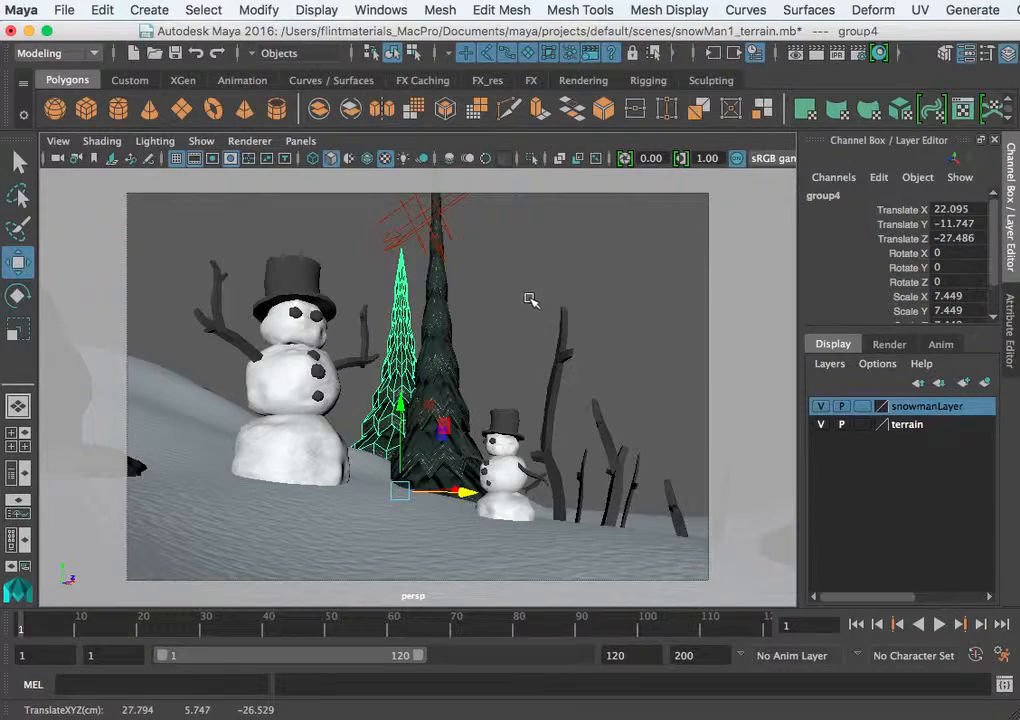
pyautogui.moveTo(530, 300); pyautogui.dragTo(527, 392)
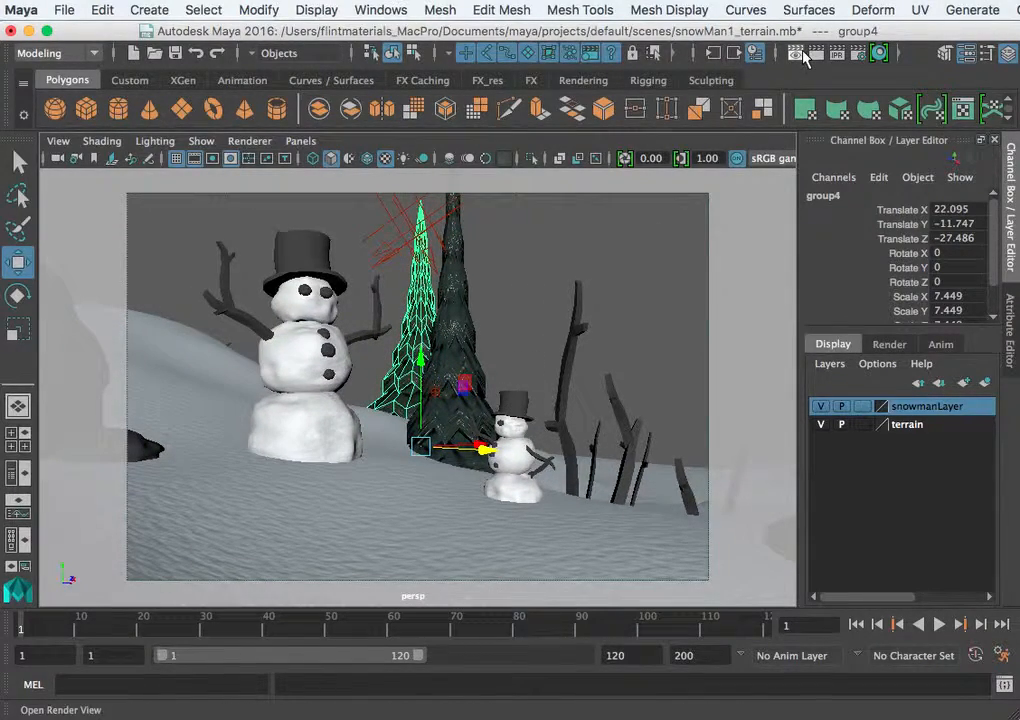
# Step: Render the current frame of the reframed scene with the relocated tree
pyautogui.click(800, 53)
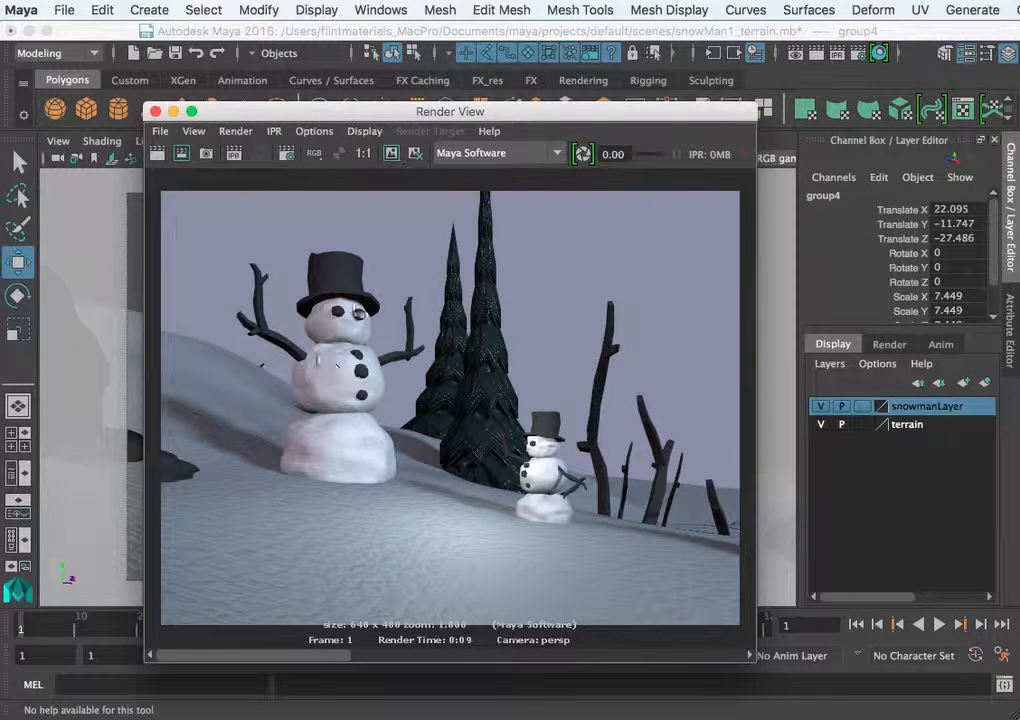
pyautogui.moveTo(355, 280)
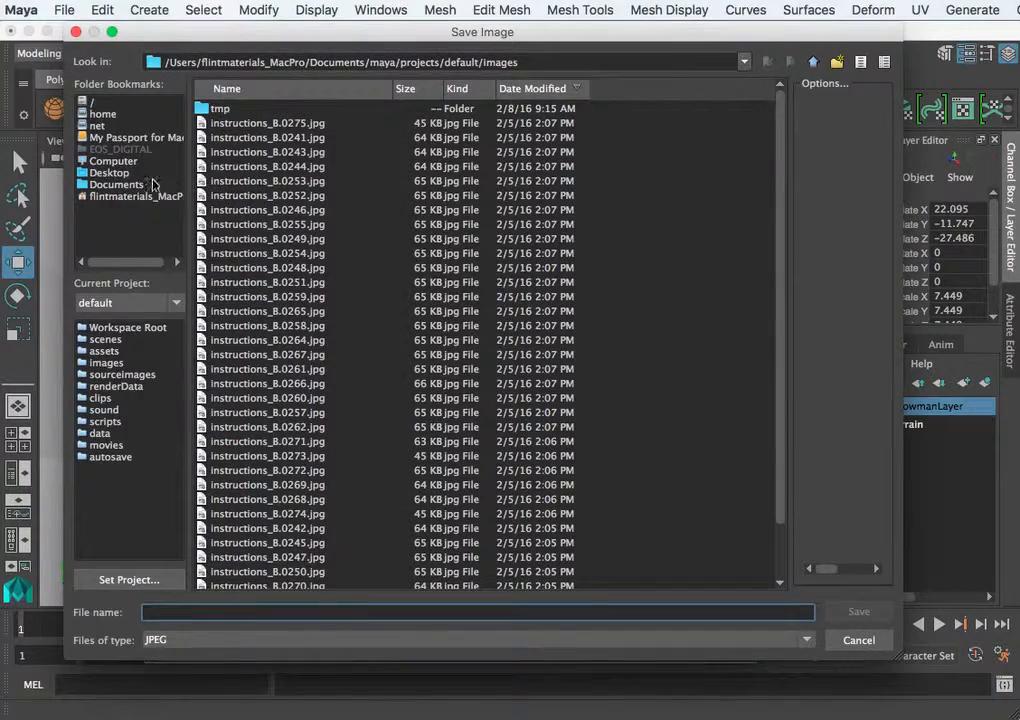
pyautogui.moveTo(118, 184)
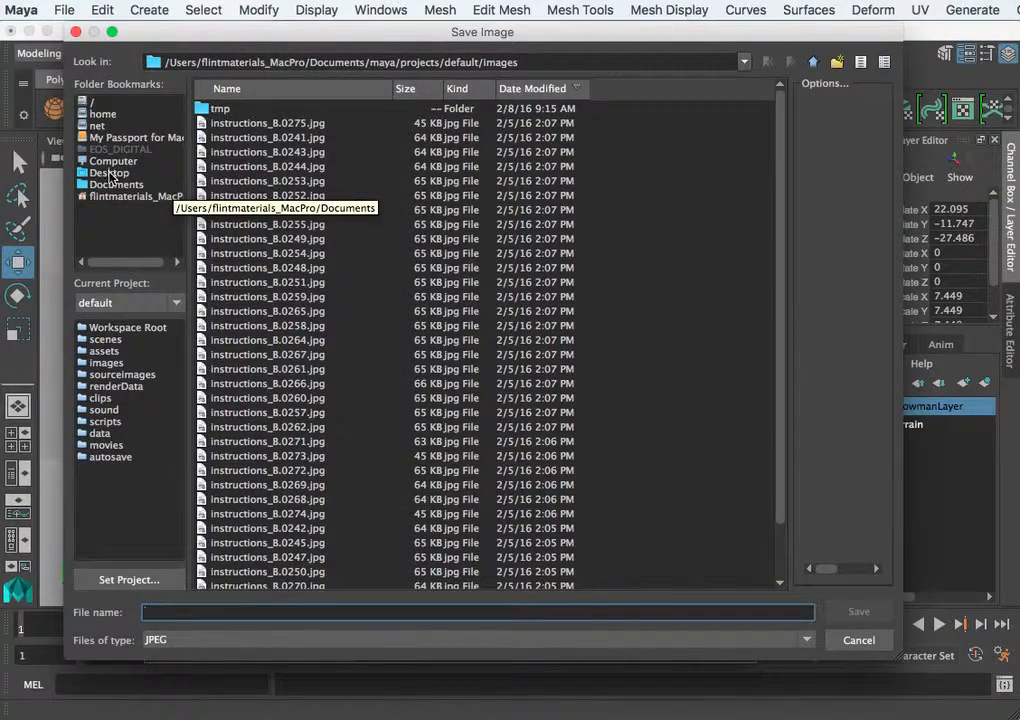
# Step: Save the render to the Desktop as JPEG 'snowman1'
pyautogui.click(108, 172)
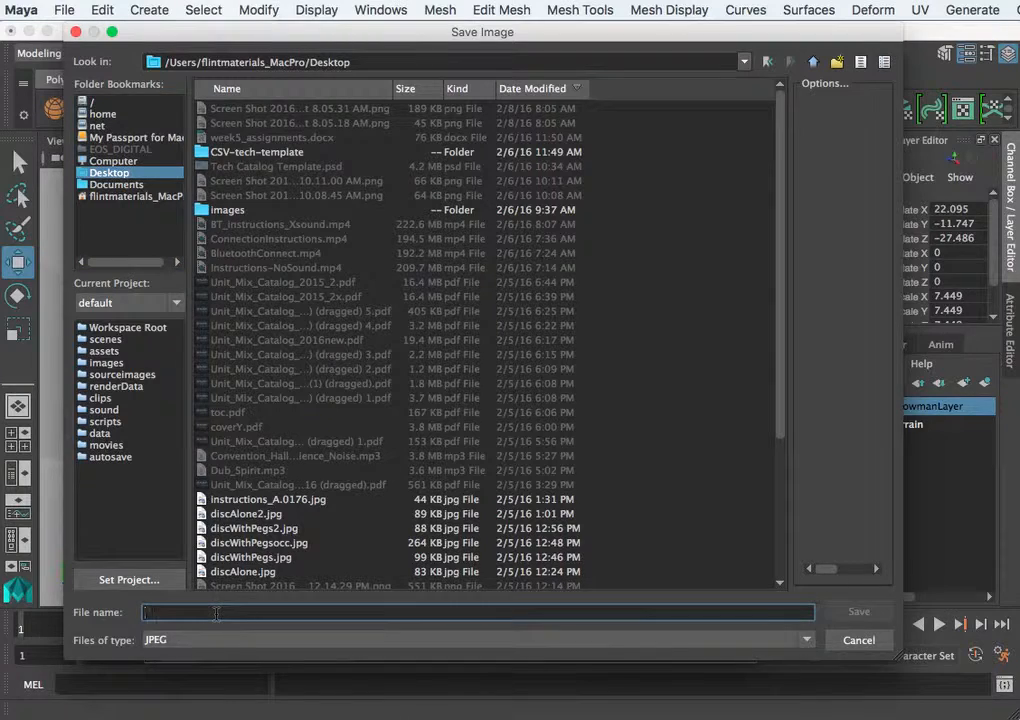
pyautogui.write('snowman1')
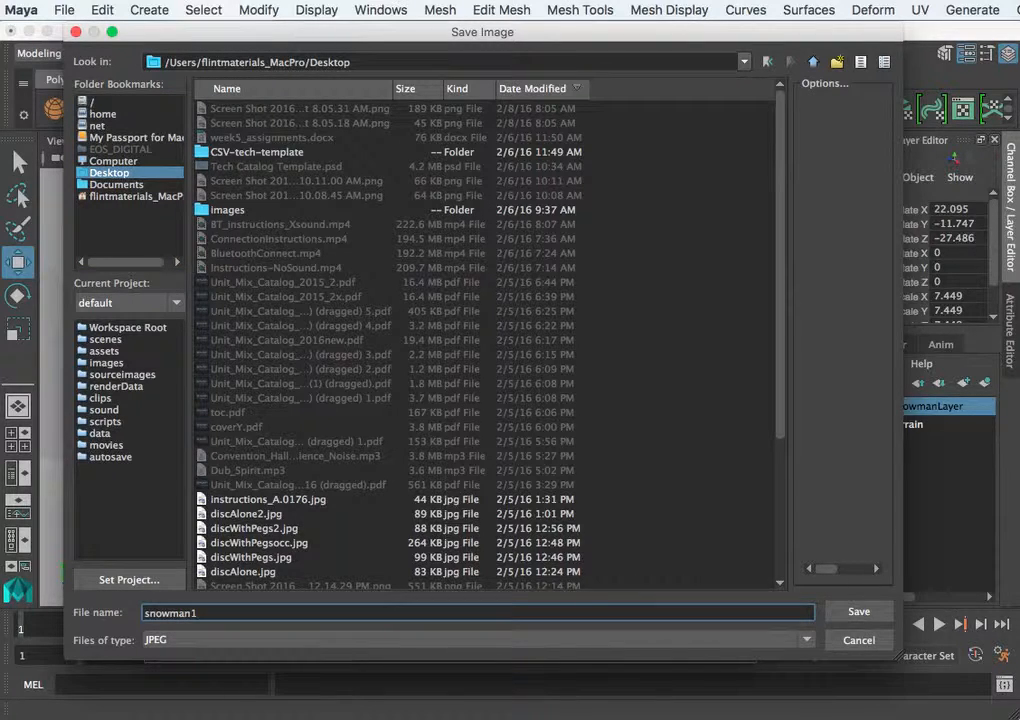
pyautogui.click(858, 611)
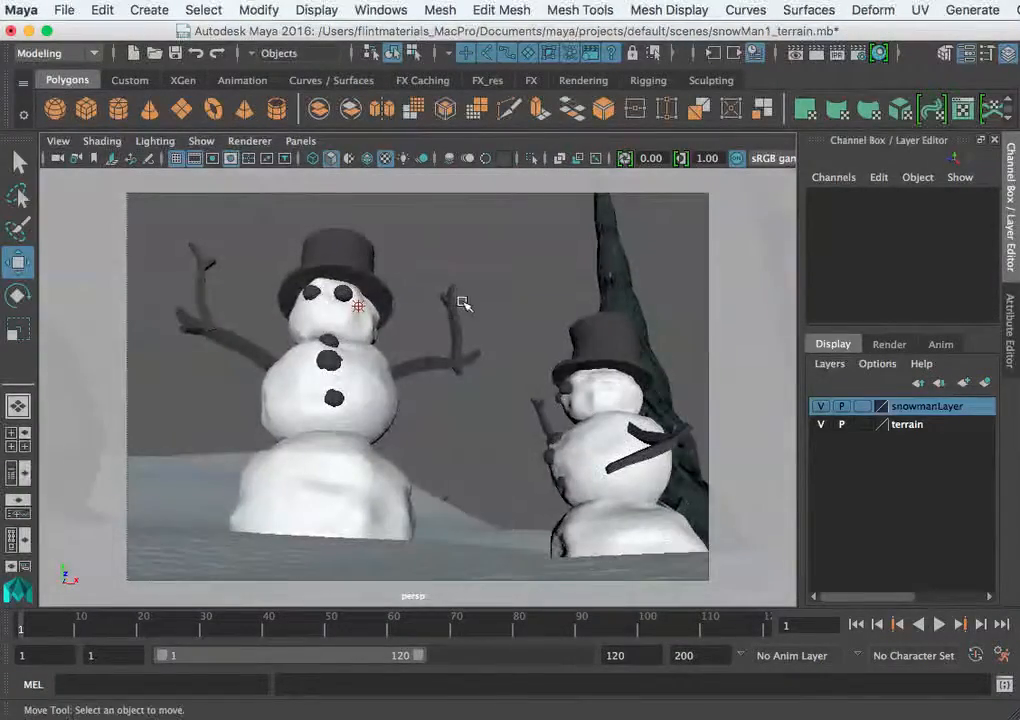
# Step: Tumble the persp camera into a close-up of the big snowman beside the small one
pyautogui.moveTo(460, 320); pyautogui.dragTo(462, 322)
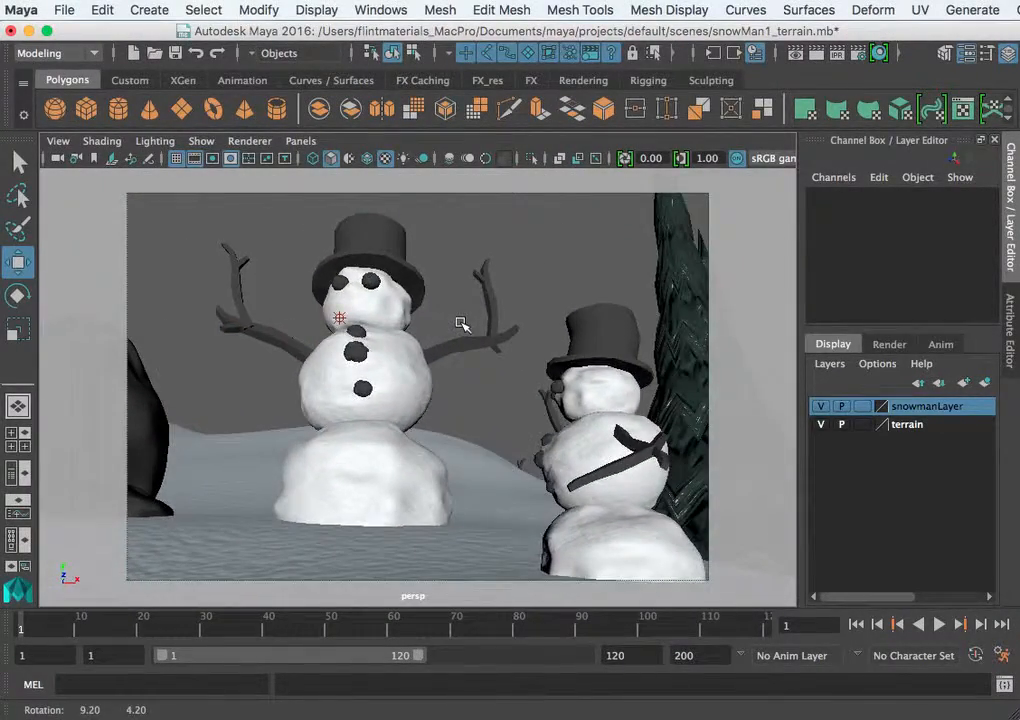
pyautogui.moveTo(463, 323); pyautogui.dragTo(458, 323)
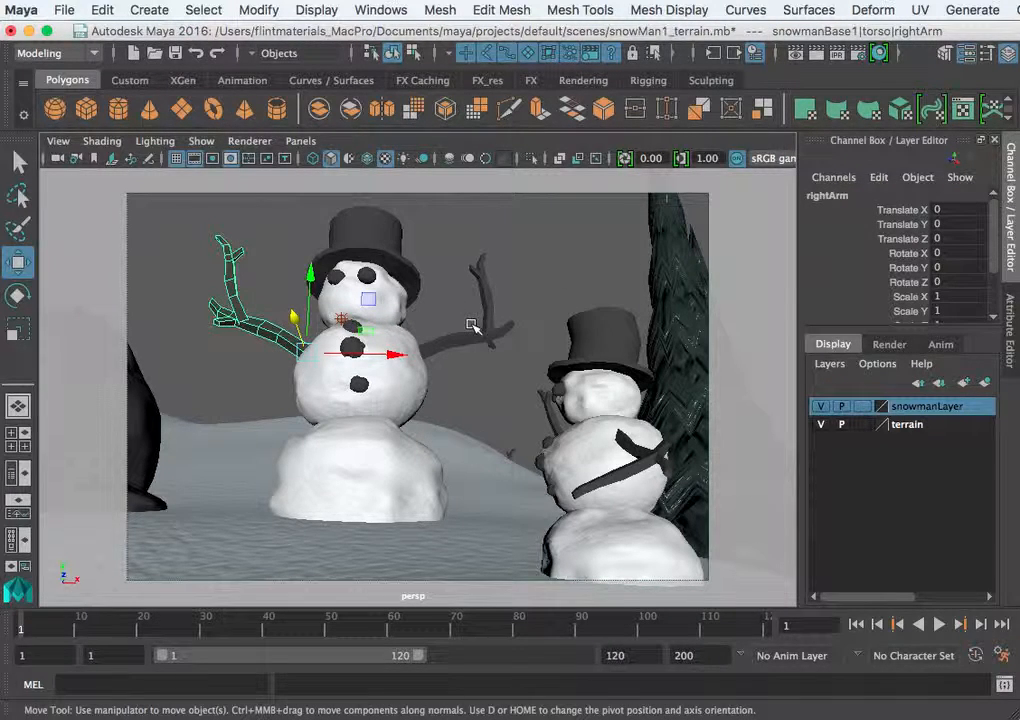
pyautogui.moveTo(478, 322)
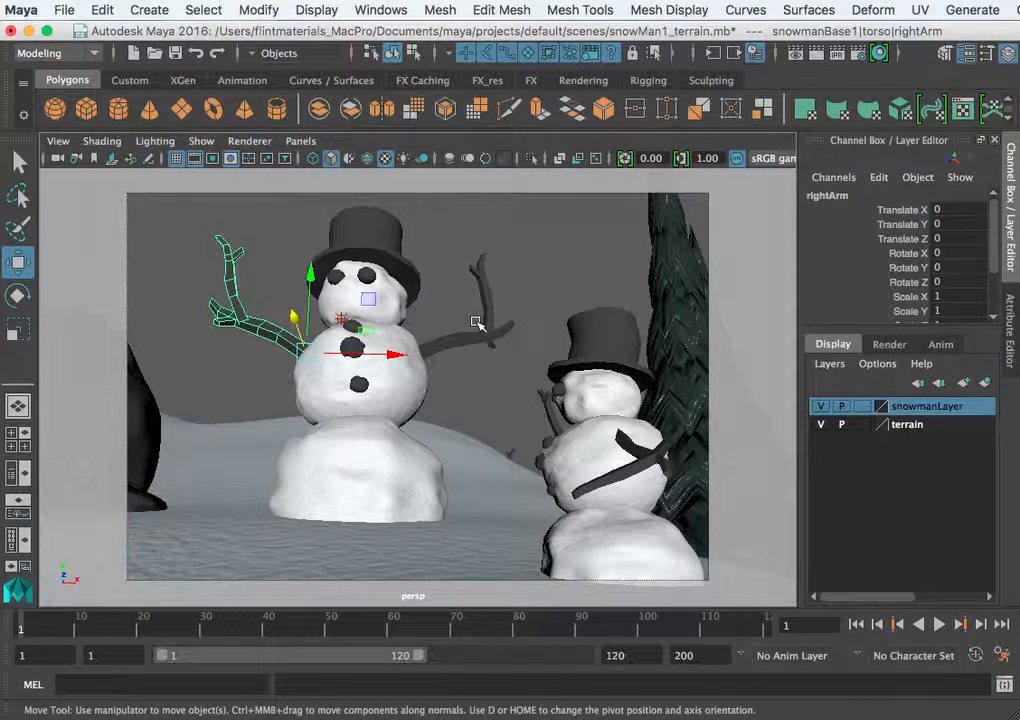